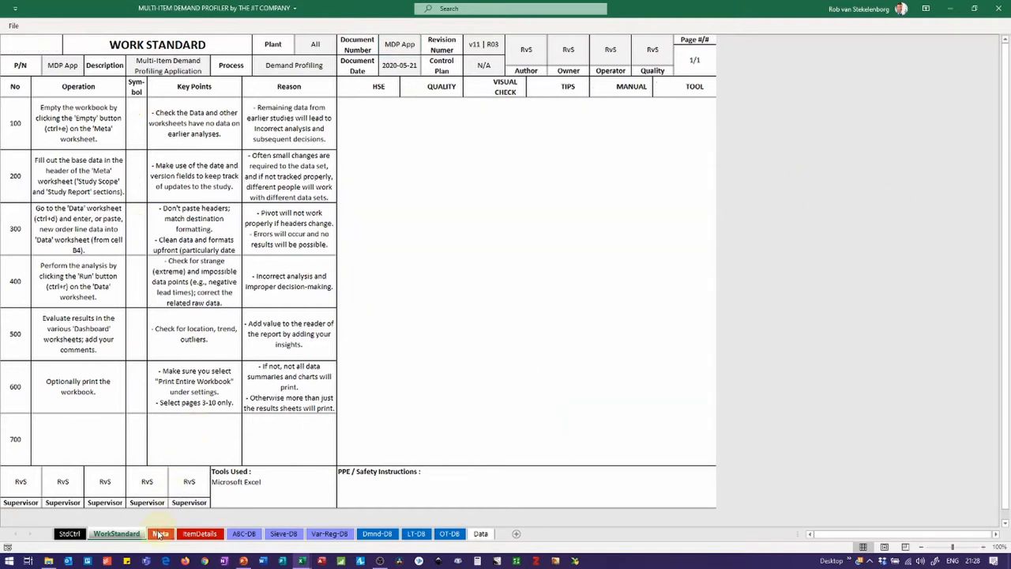
- Show the Meta sheet with study scope PLANT, FINISHING, FG and report details
click(160, 534)
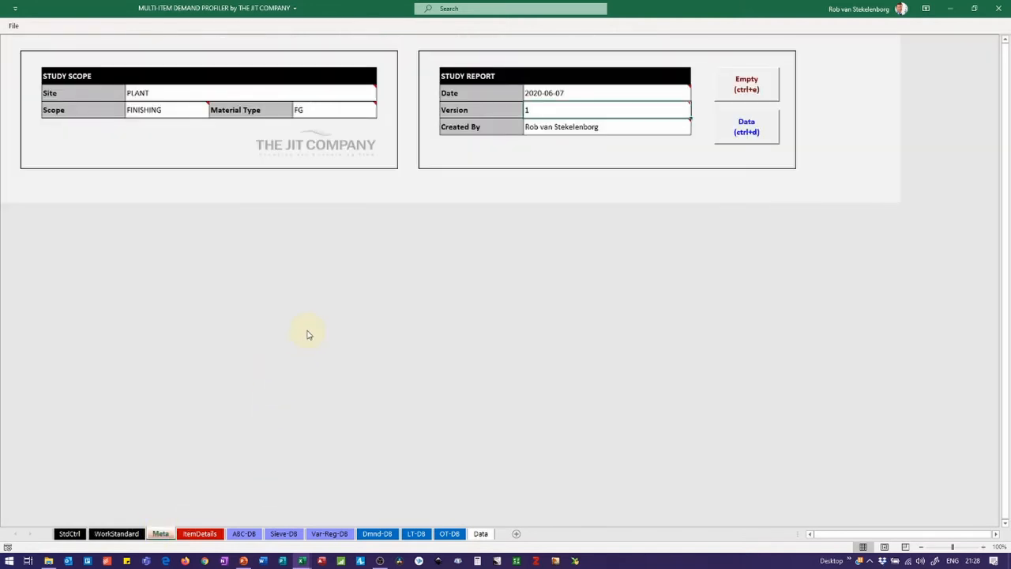
mouse_move(308, 331)
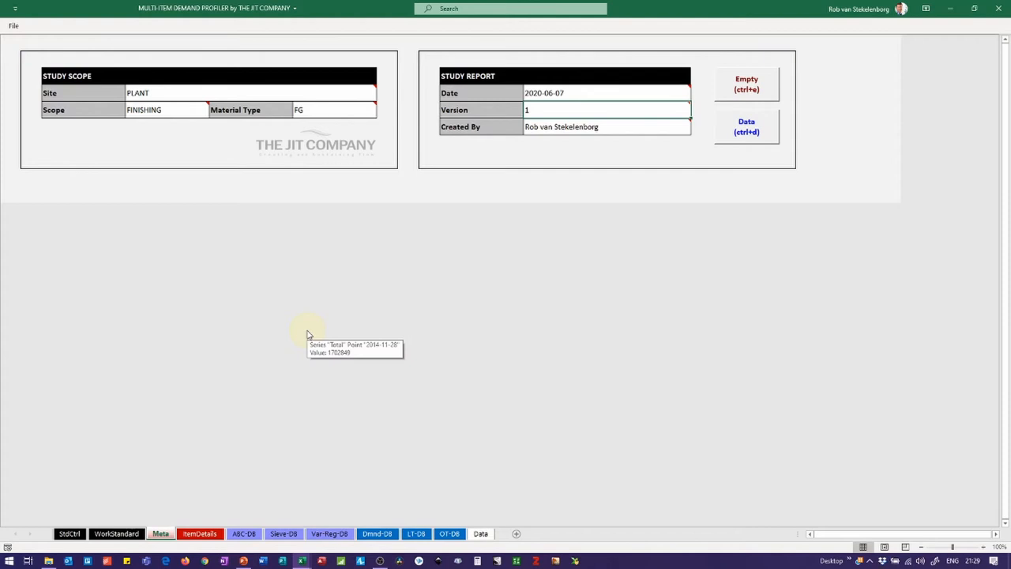
mouse_move(301, 231)
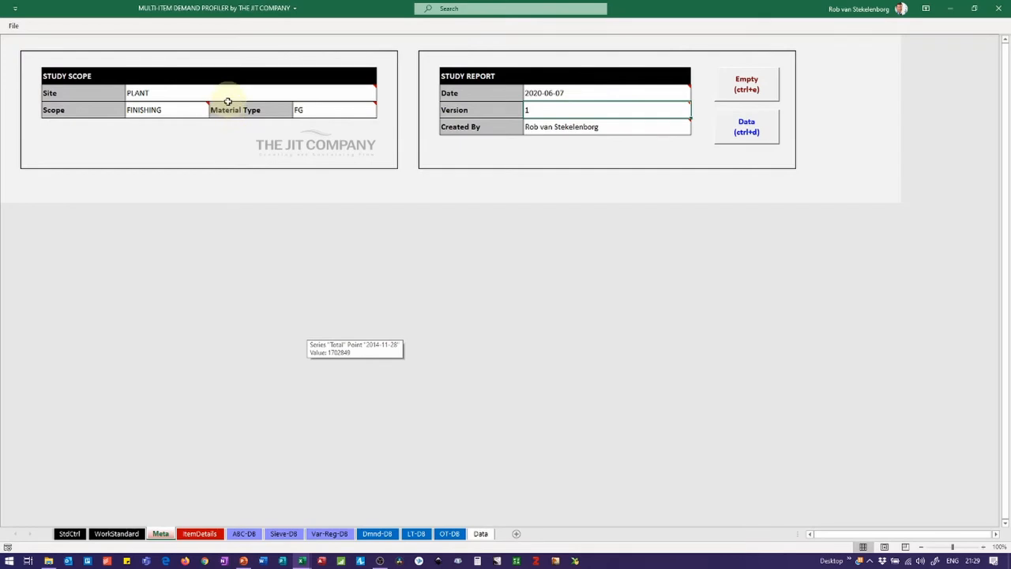
mouse_move(163, 126)
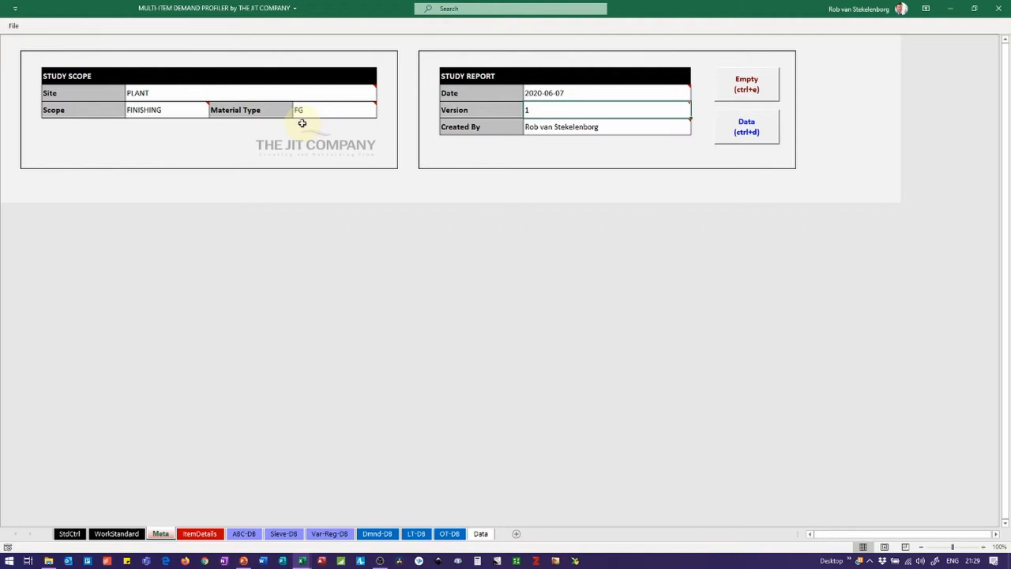
mouse_move(387, 216)
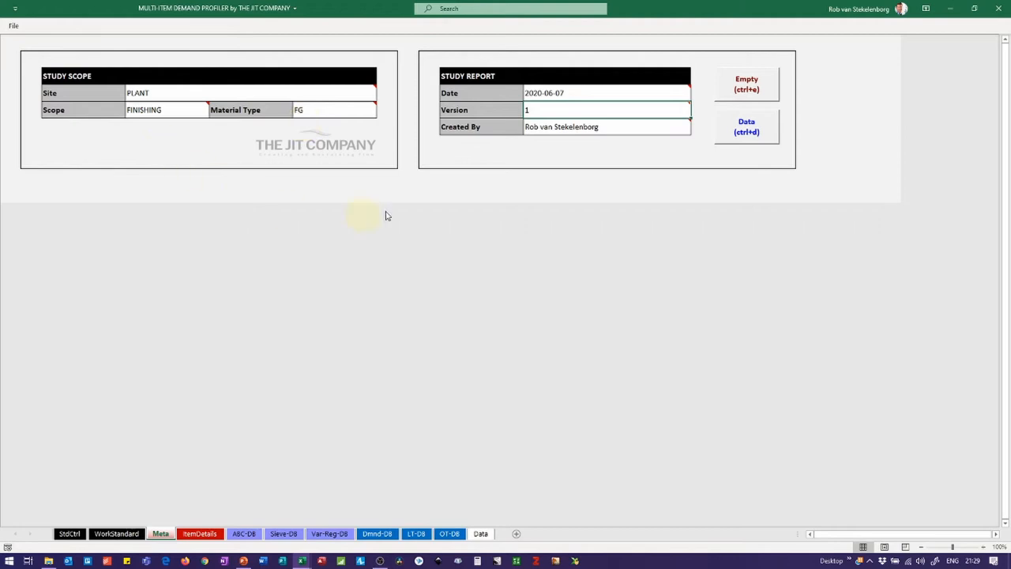
mouse_move(484, 220)
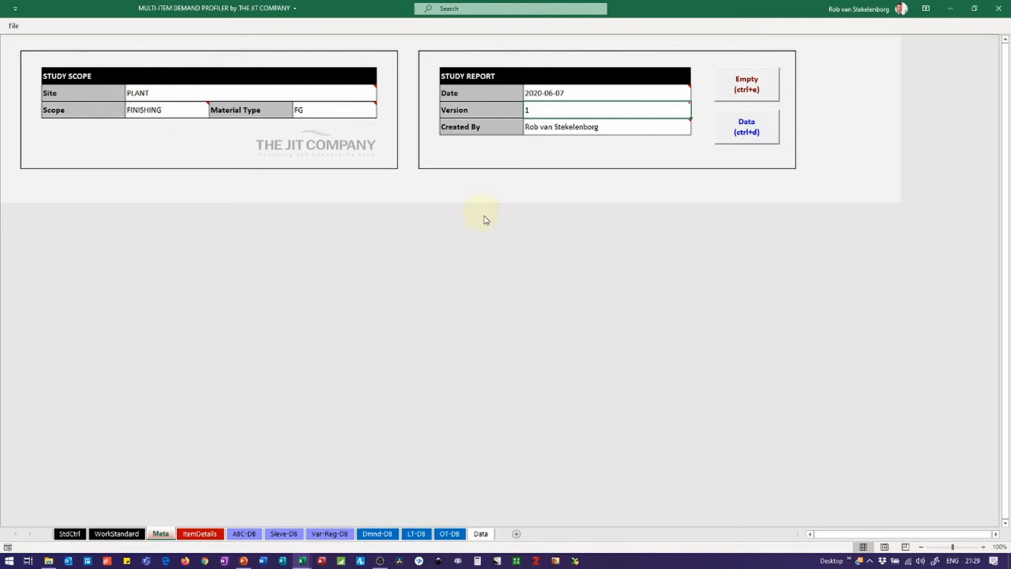
mouse_move(497, 231)
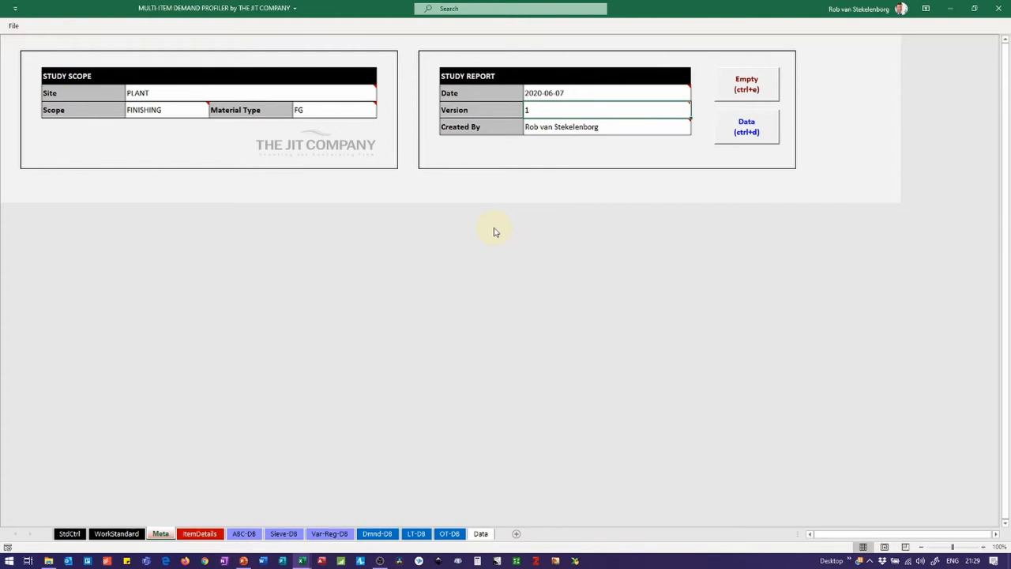
mouse_move(506, 228)
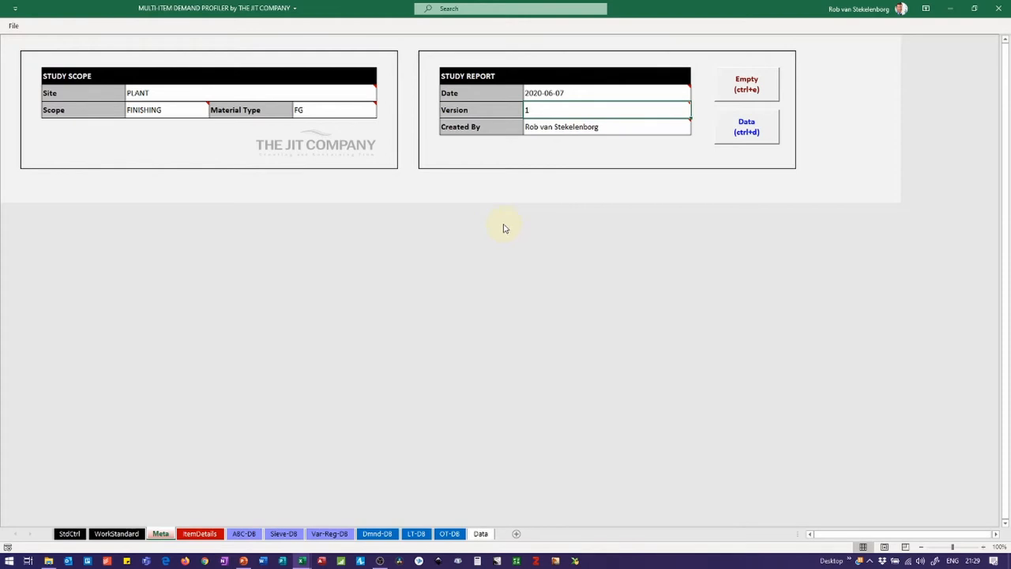
mouse_move(724, 128)
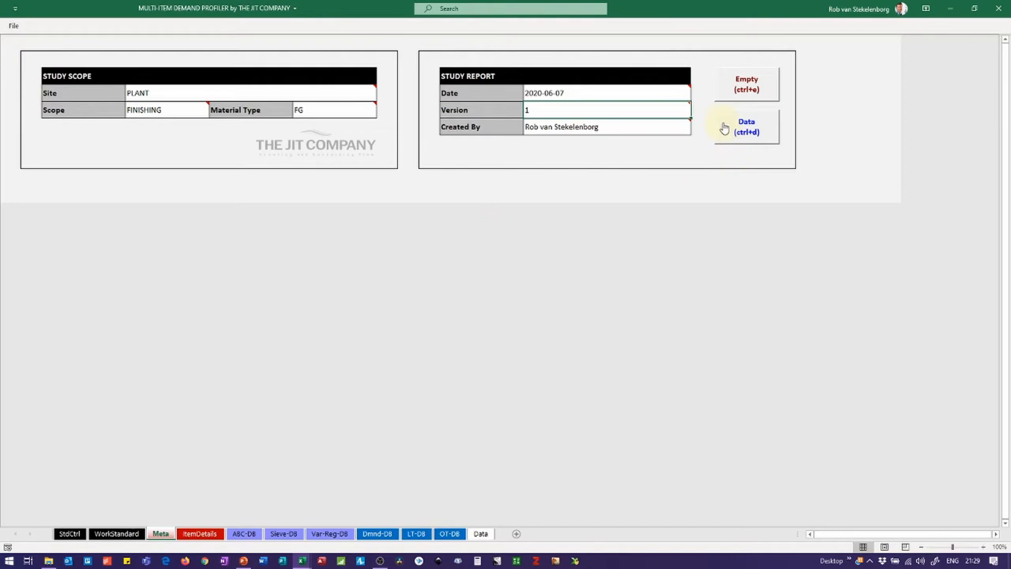
- Go to the empty Data sheet order table to receive the order lines
click(746, 127)
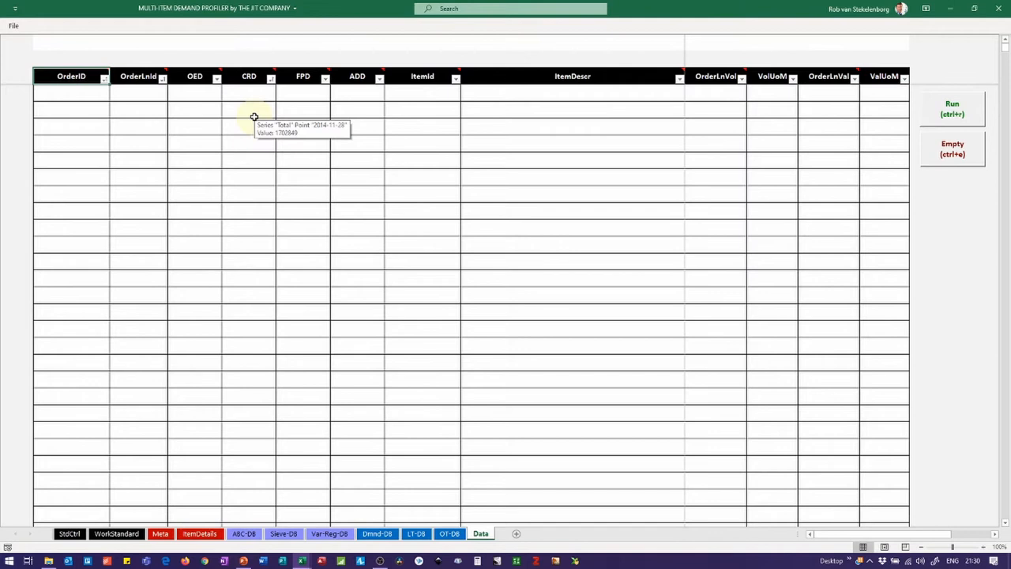
mouse_move(524, 113)
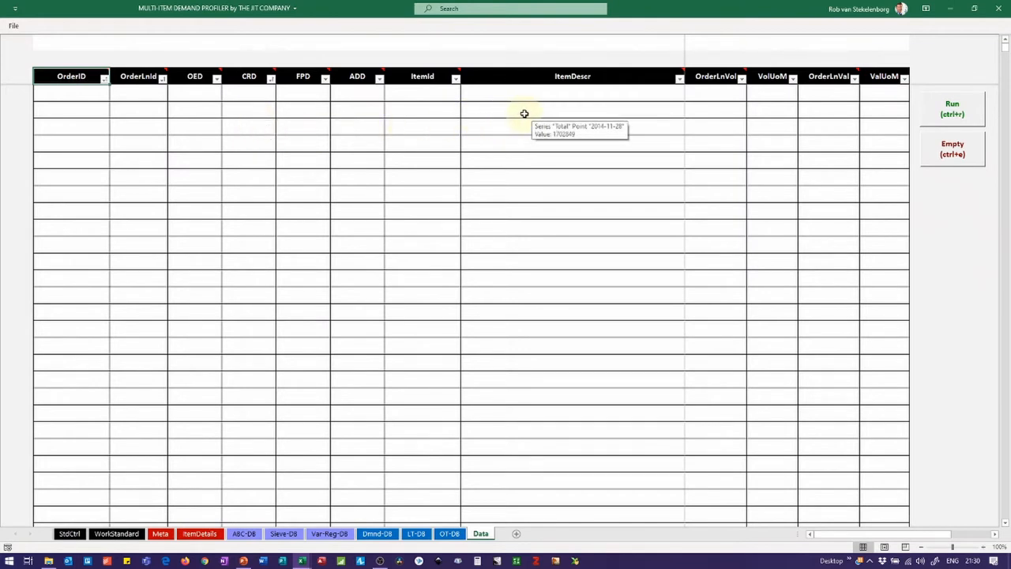
mouse_move(709, 107)
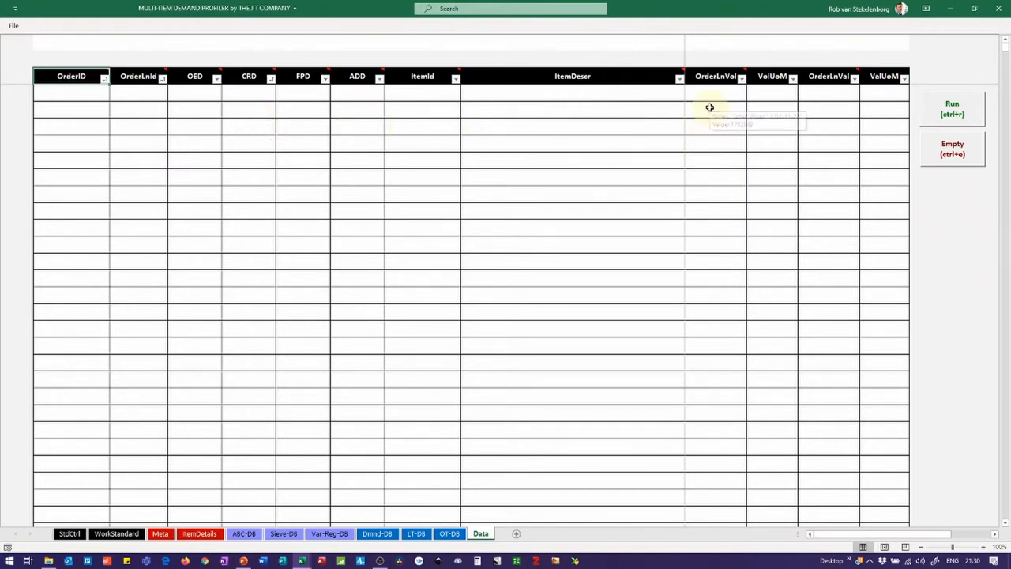
mouse_move(764, 103)
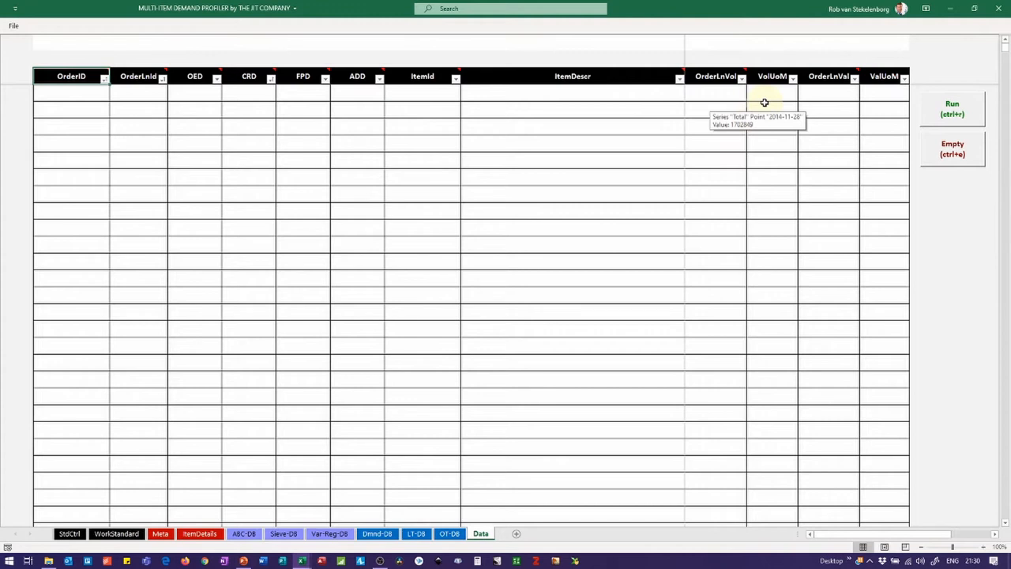
mouse_move(836, 116)
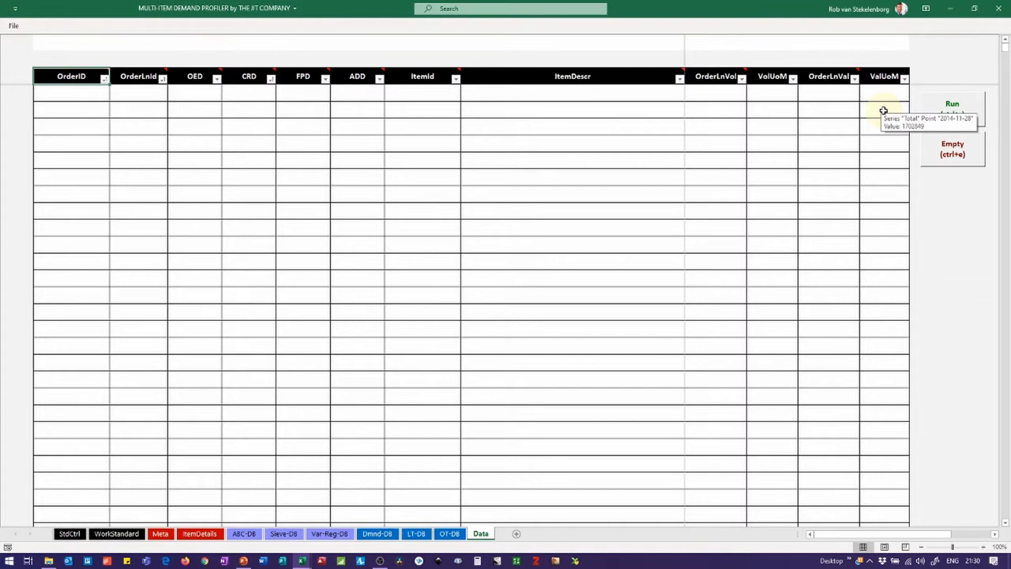
mouse_move(854, 135)
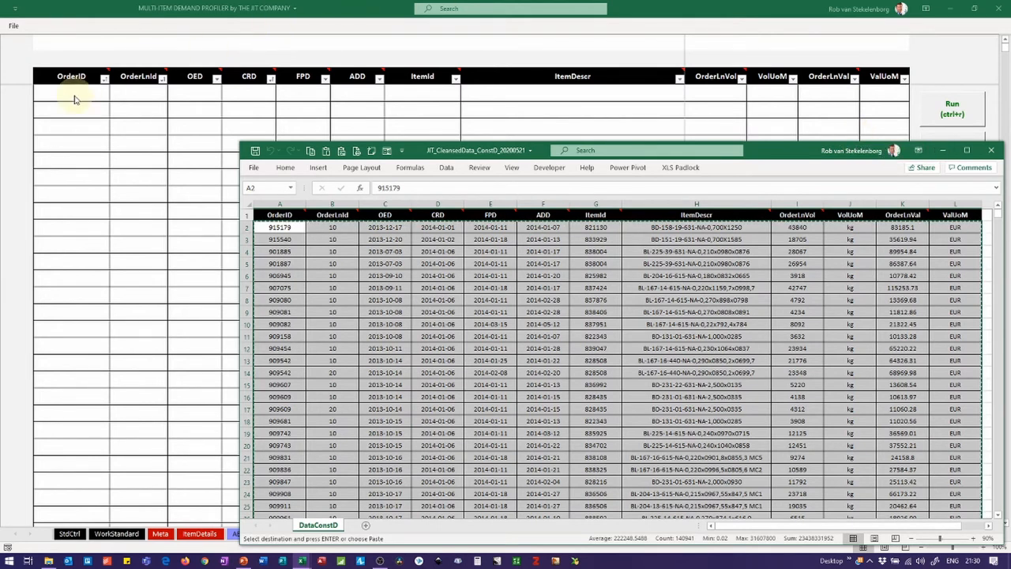
- Bring up paste options on the first OrderID data cell of the Data sheet
right_click(71, 95)
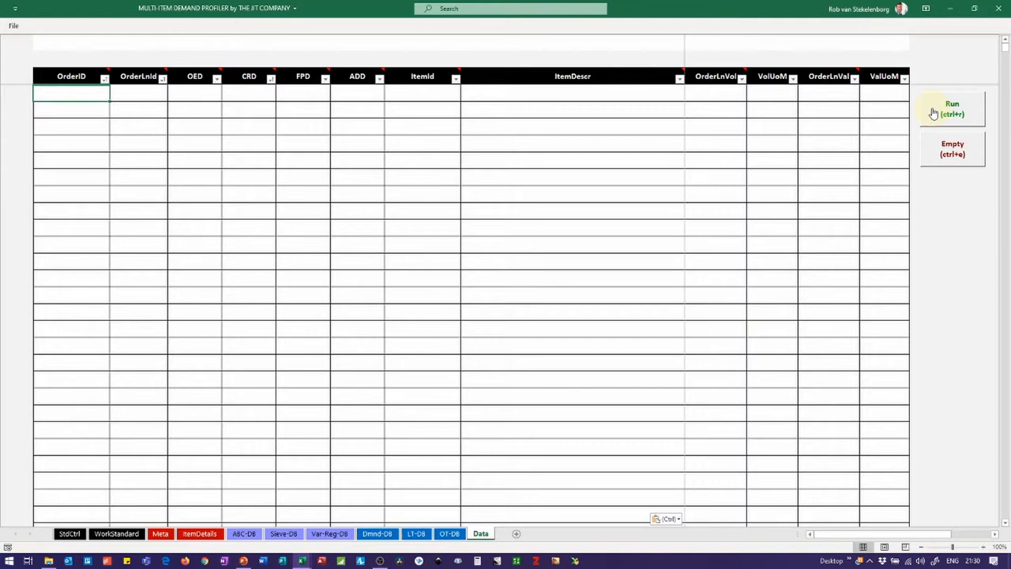
- Run the demand analysis, summarizing 11,827 order lines into 1,766 items on ItemDetails
click(952, 108)
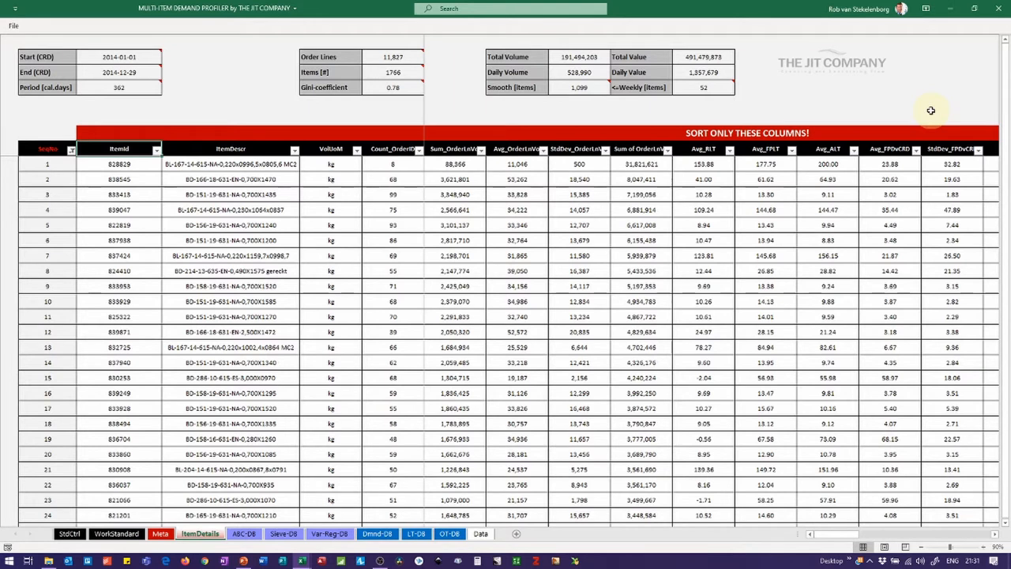
mouse_move(288, 84)
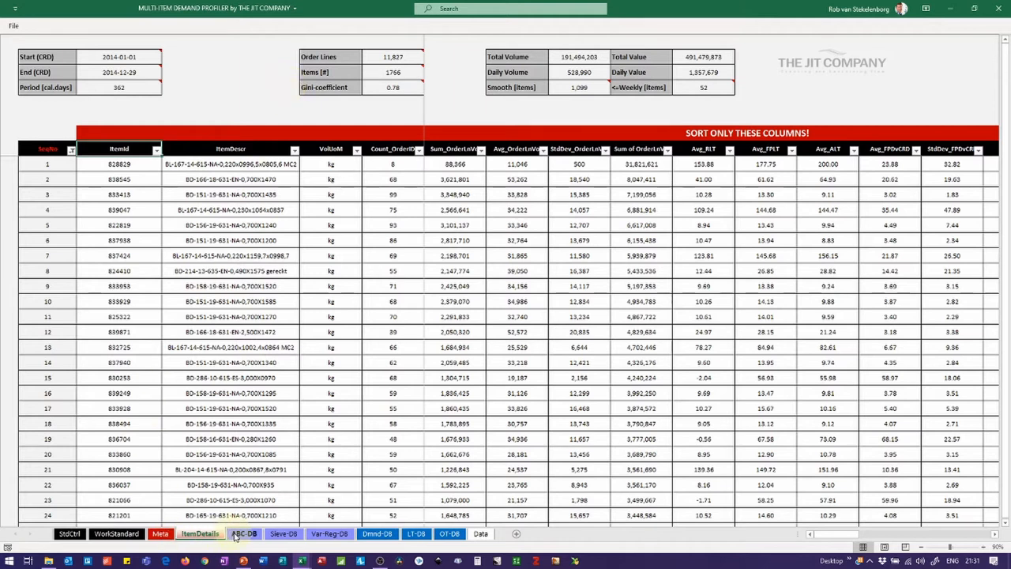
- Review the ABC dashboard: A 186 items (69.9% value), B 373, C 1207, with charts
click(244, 533)
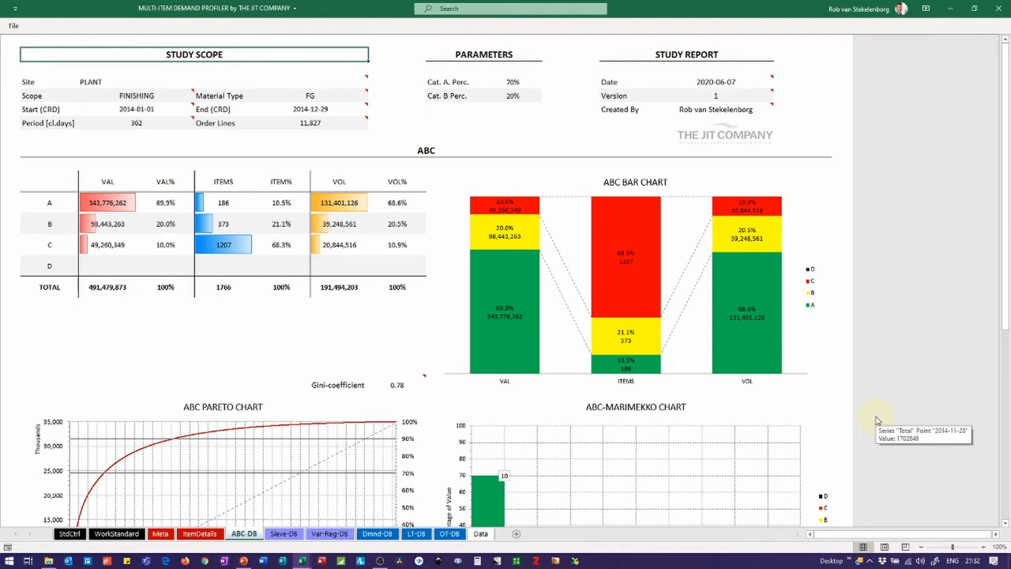
mouse_move(877, 420)
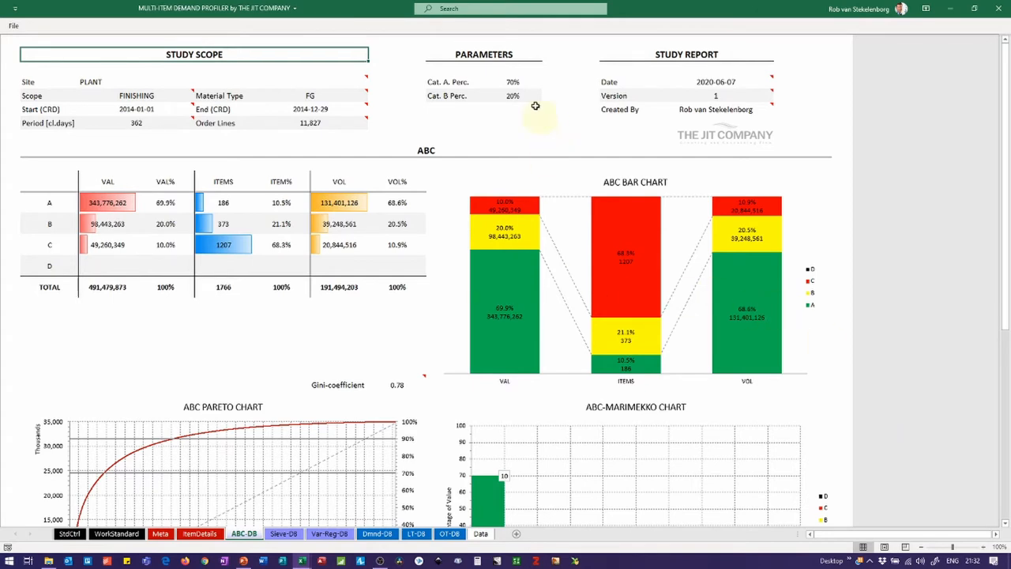
mouse_move(546, 82)
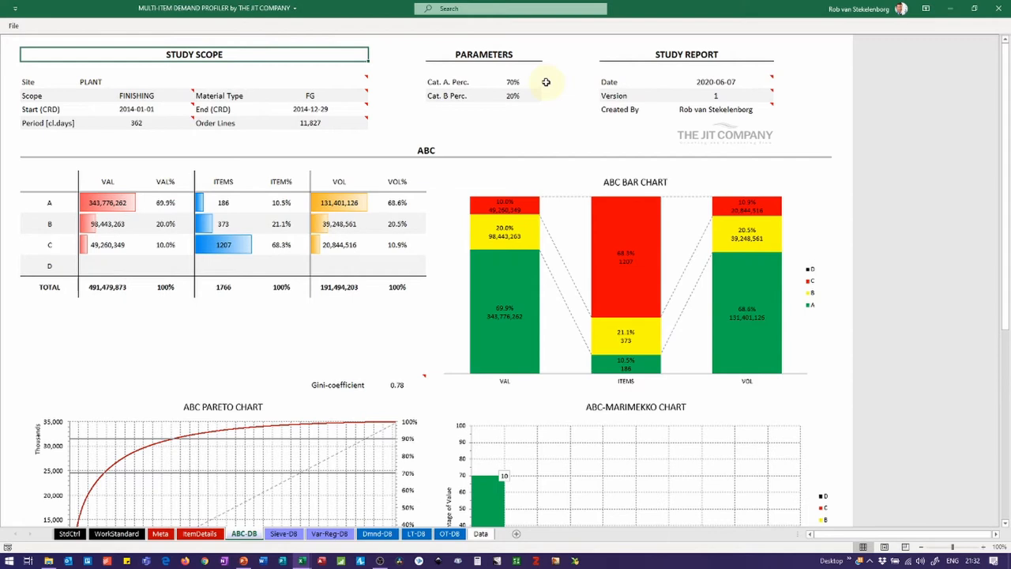
mouse_move(544, 118)
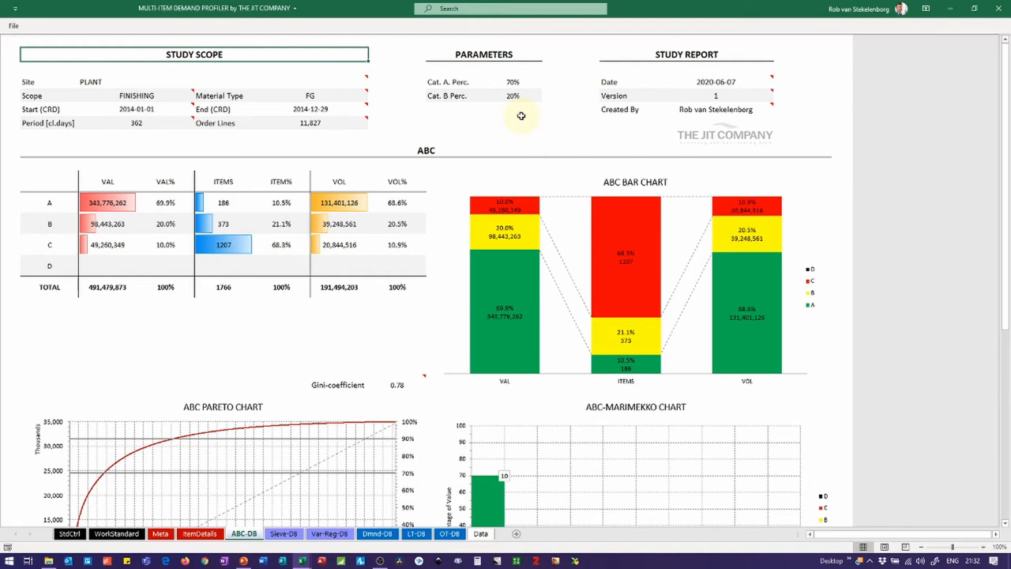
mouse_move(599, 147)
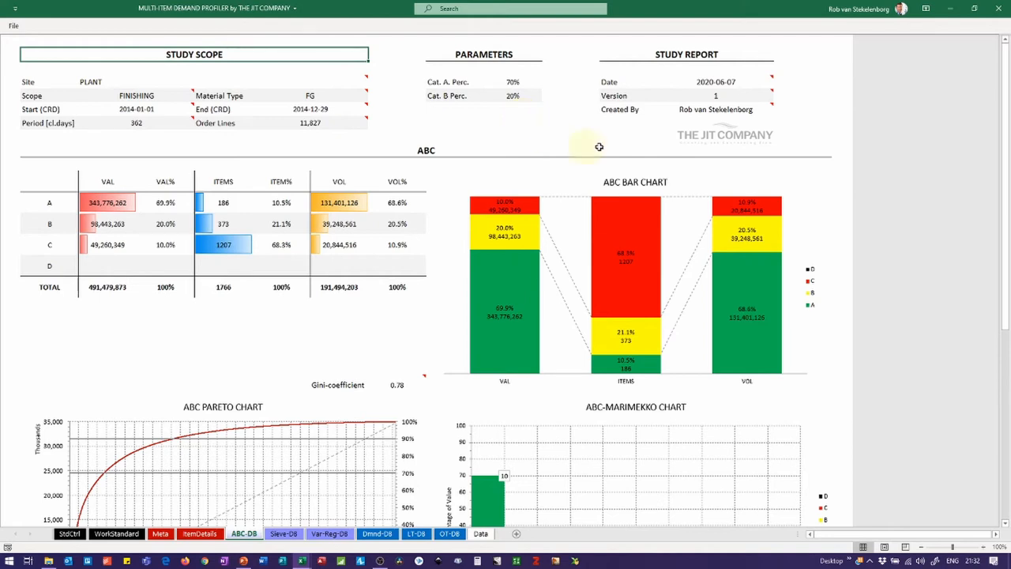
scroll(down, 3)
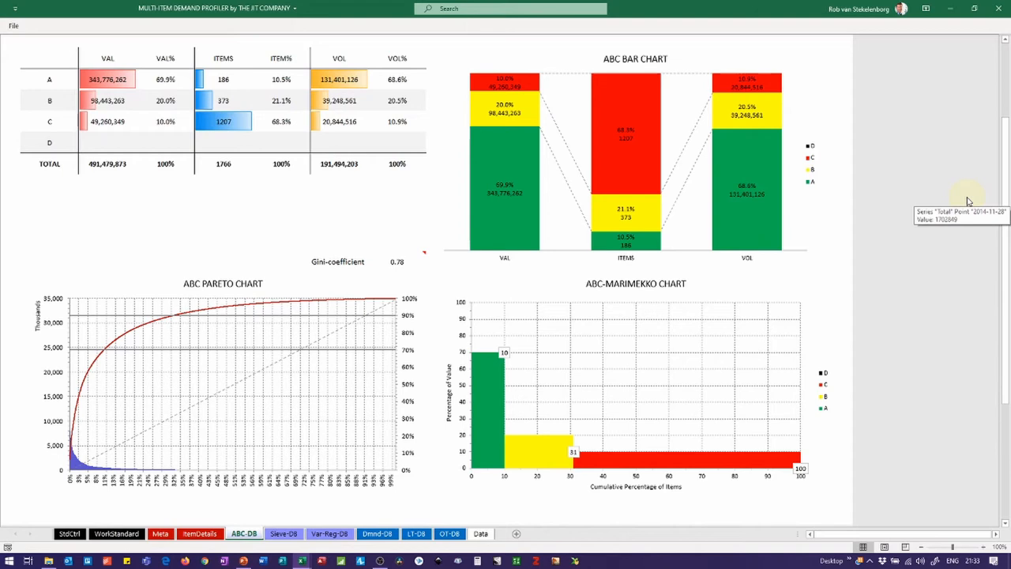
mouse_move(527, 456)
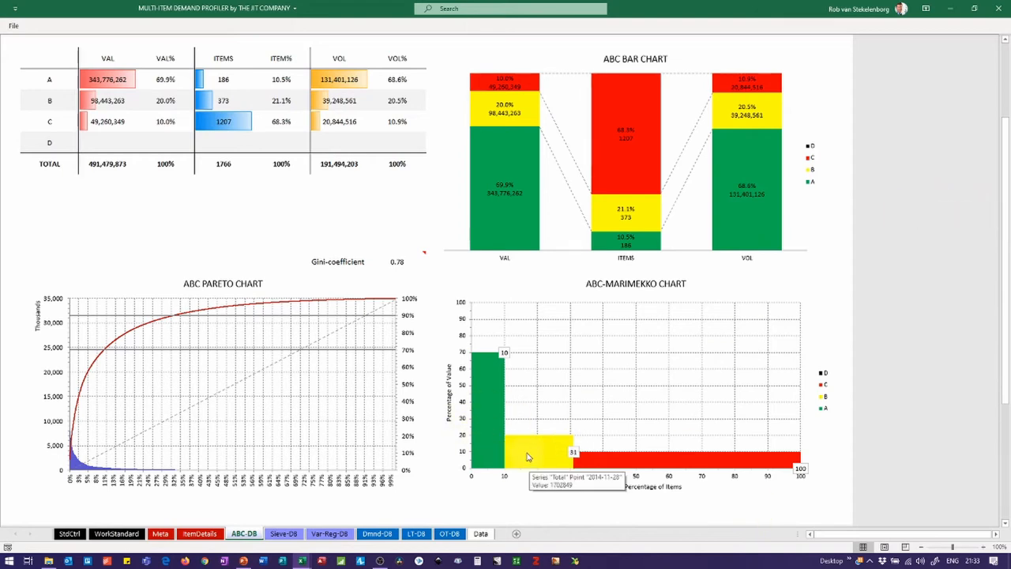
mouse_move(487, 397)
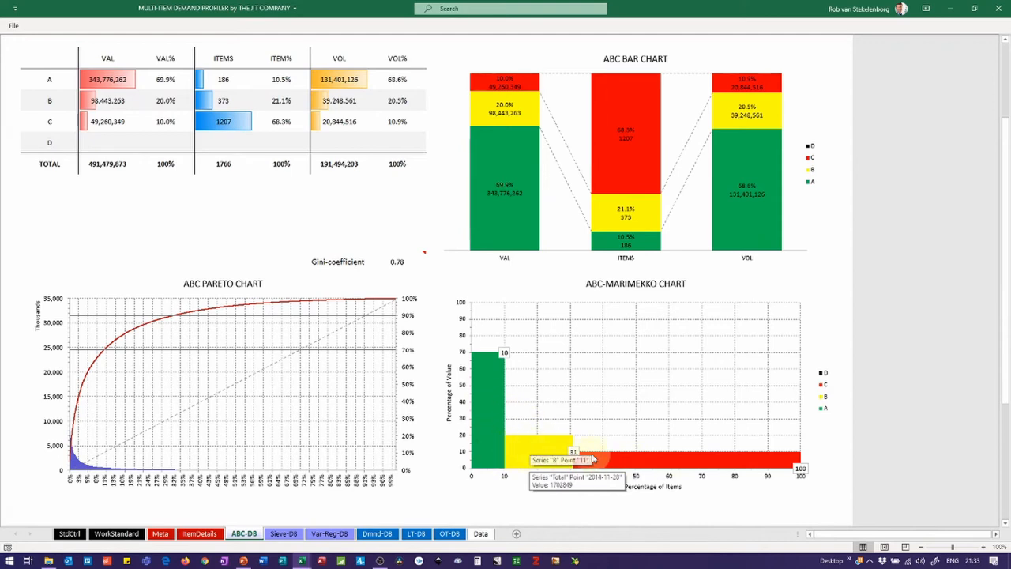
mouse_move(501, 413)
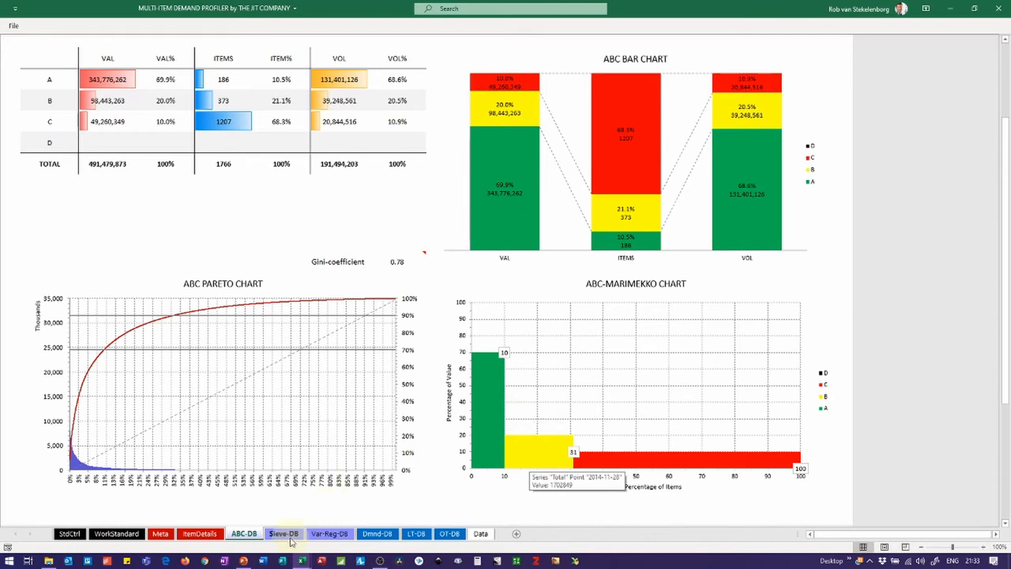
- Review the Sieve dashboard: Green 69 items (49.9% value), Yellow 756, Blue 529, Red 412
click(283, 533)
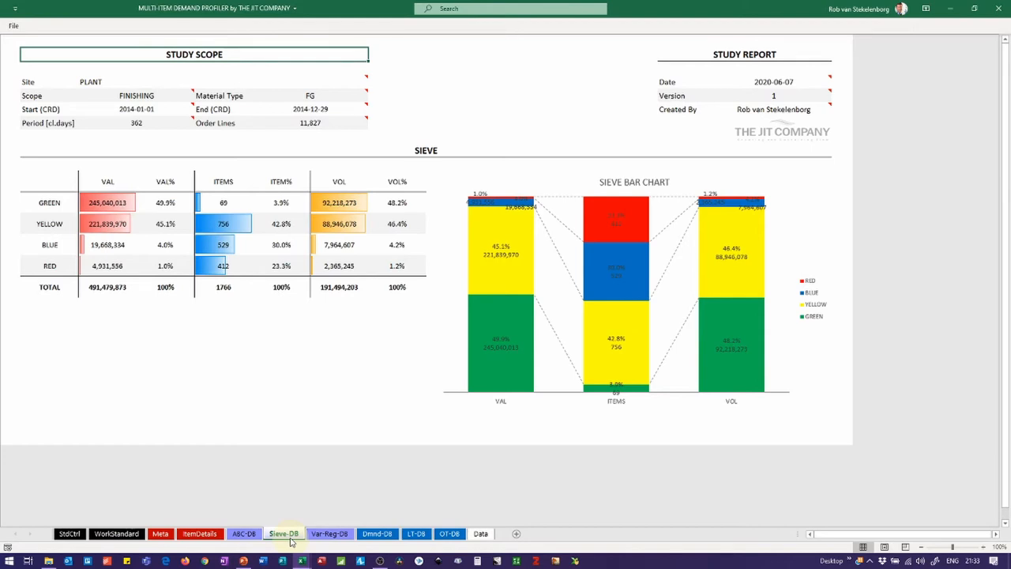
mouse_move(443, 180)
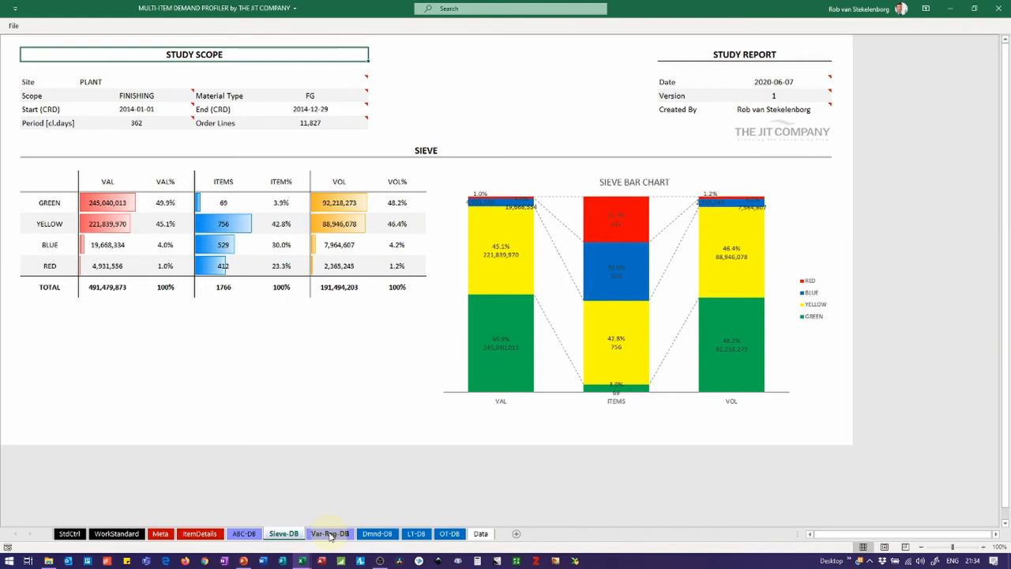
- Review the Var-Reg dashboard: Smooth 1099, Varying 603, Erratic 58, Volatile 6, and the matrix
click(329, 533)
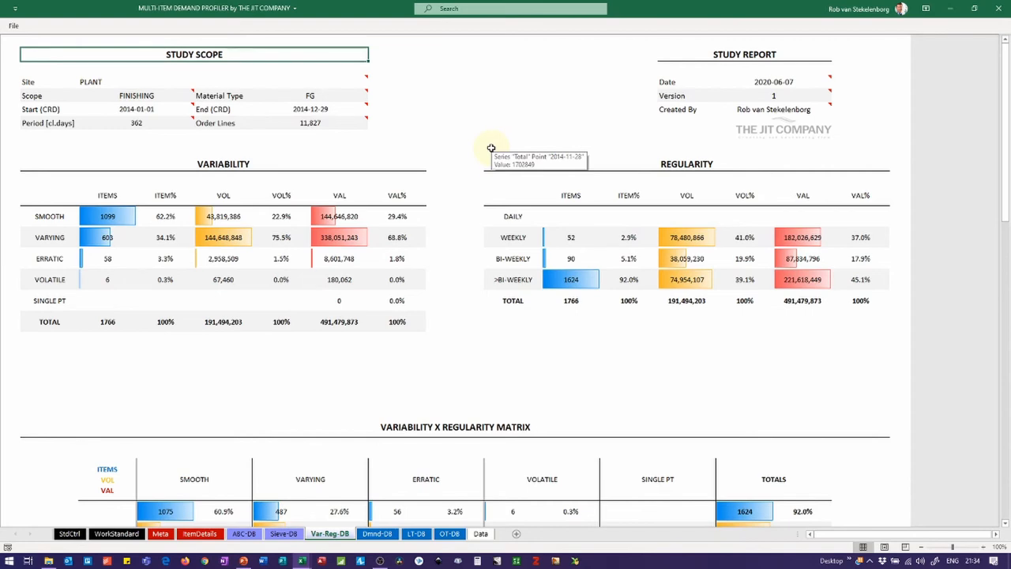
mouse_move(460, 194)
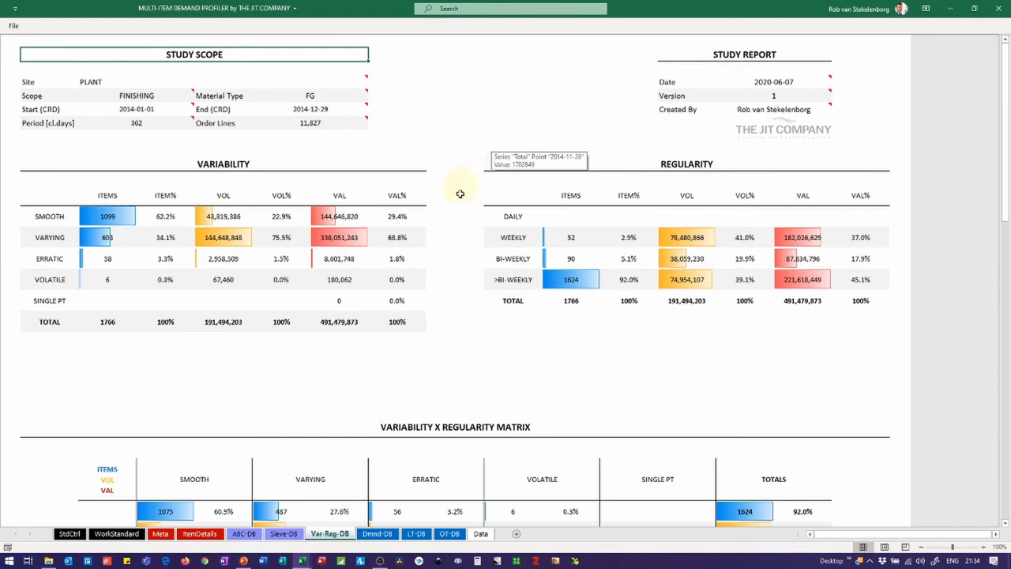
mouse_move(243, 347)
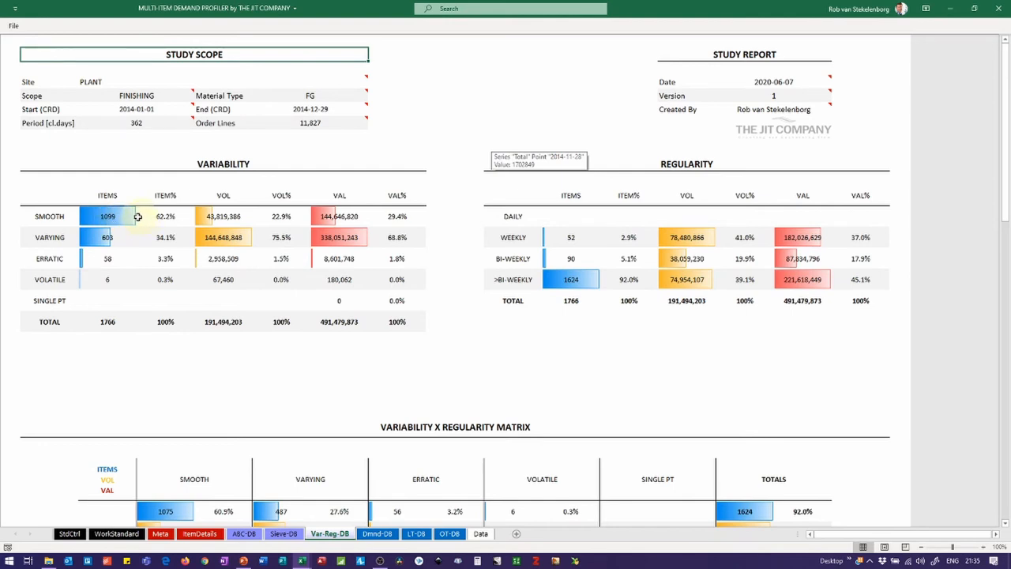
mouse_move(138, 216)
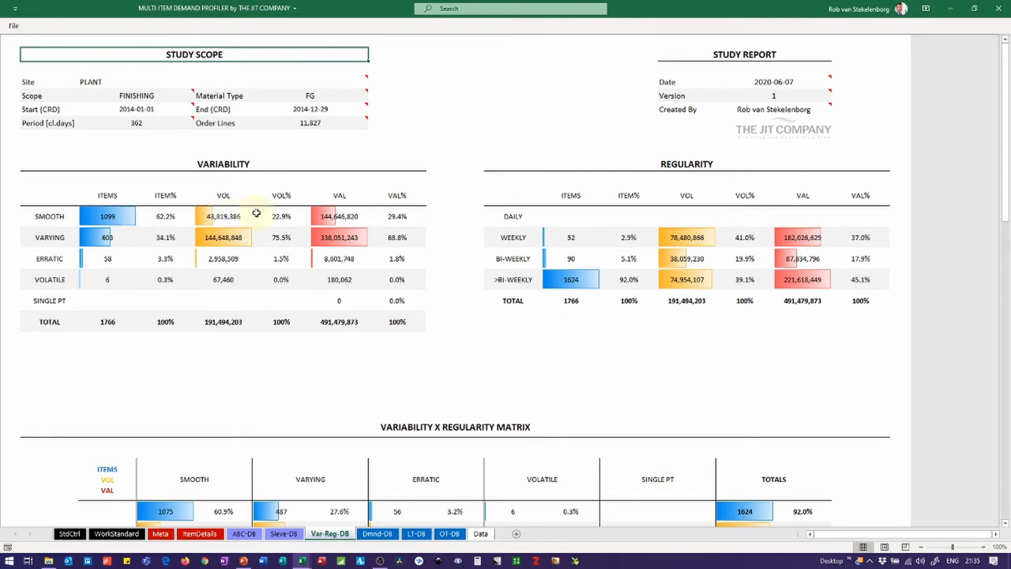
mouse_move(397, 216)
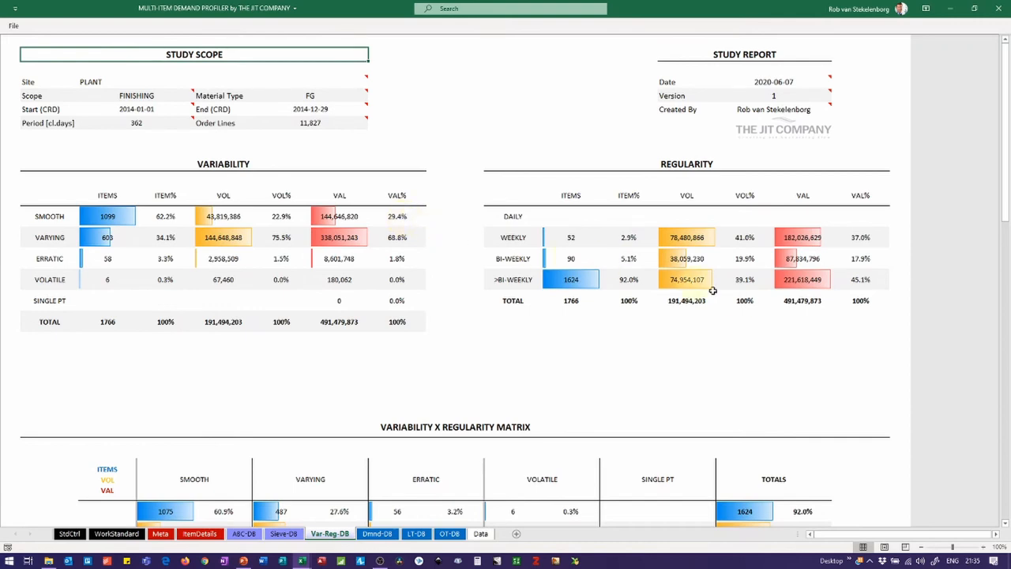
mouse_move(729, 333)
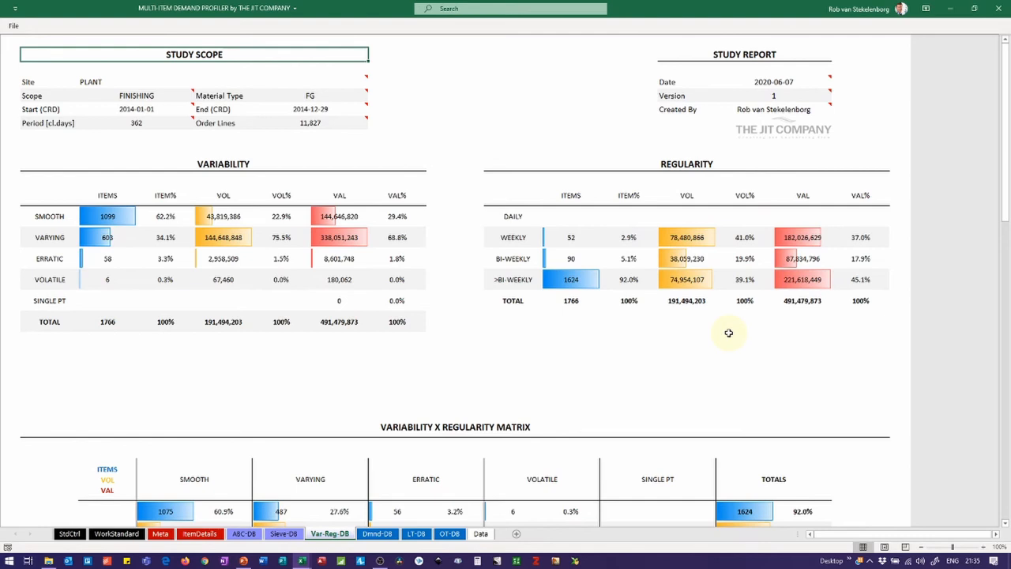
mouse_move(603, 287)
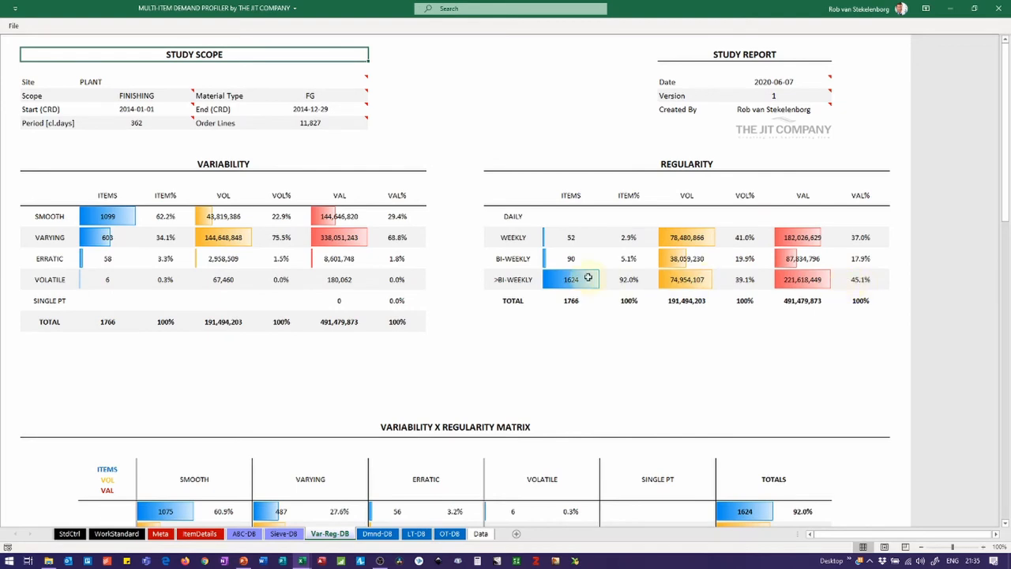
mouse_move(878, 218)
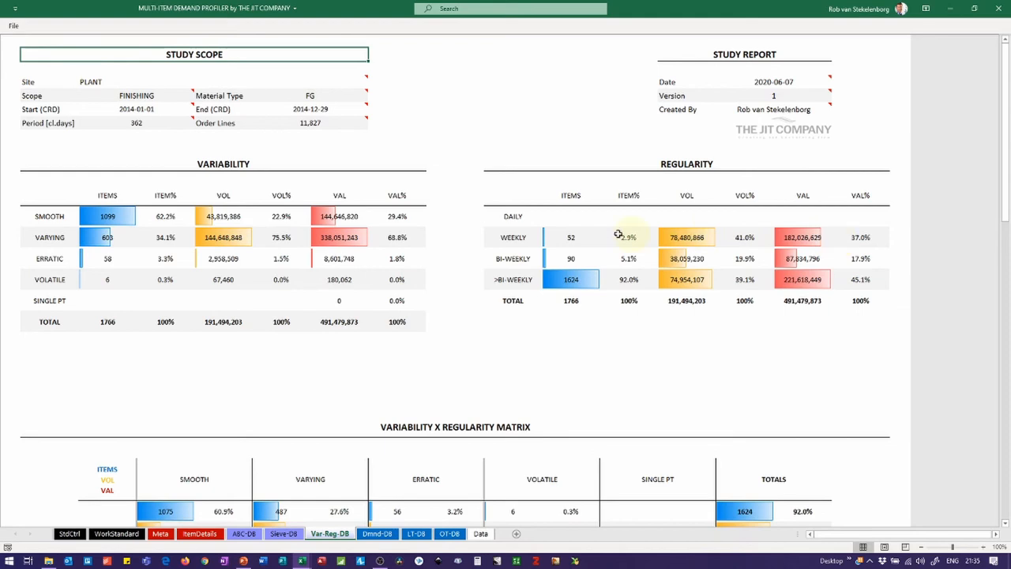
mouse_move(580, 234)
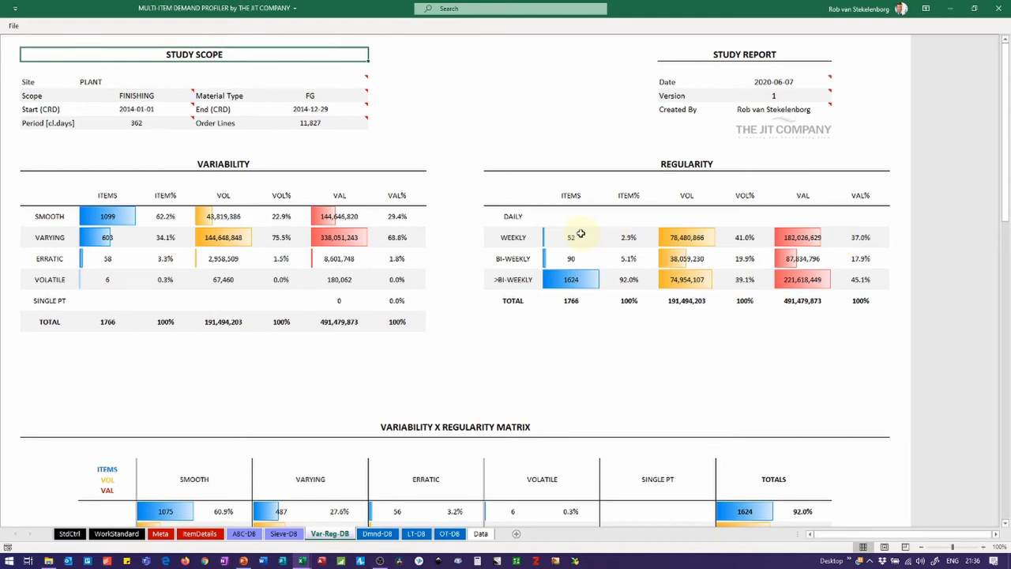
scroll(down, 3)
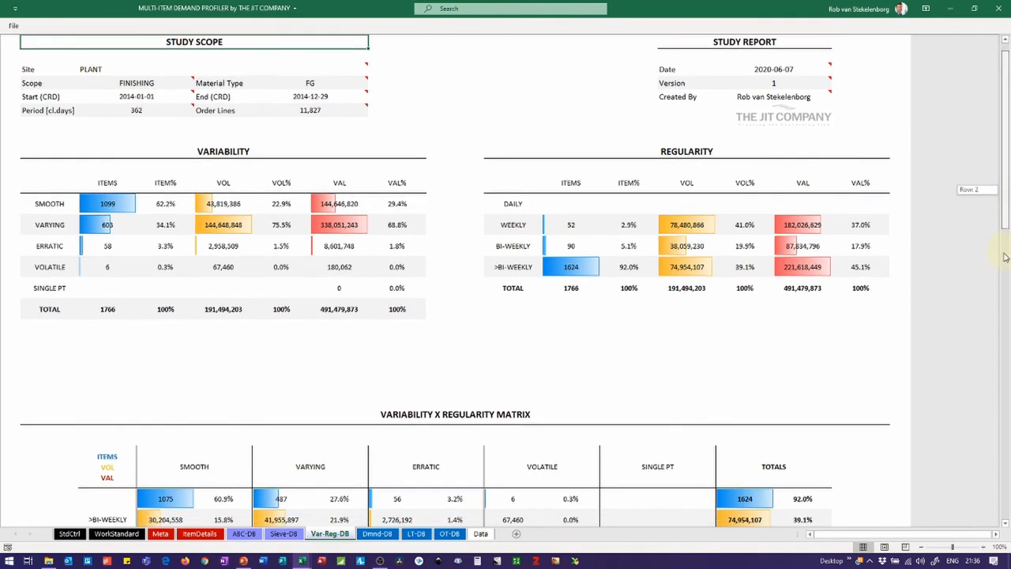
scroll(down, 3)
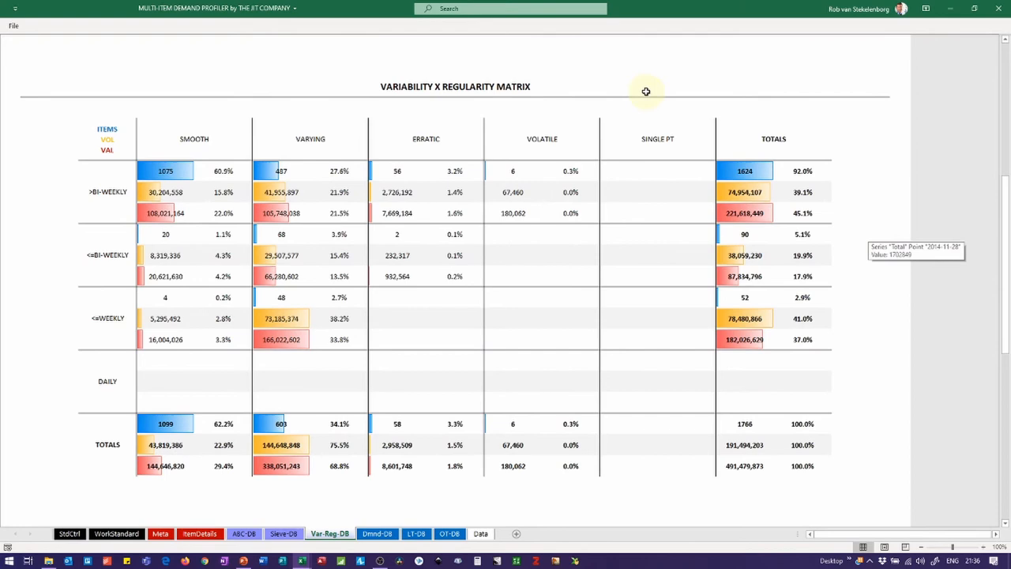
mouse_move(453, 95)
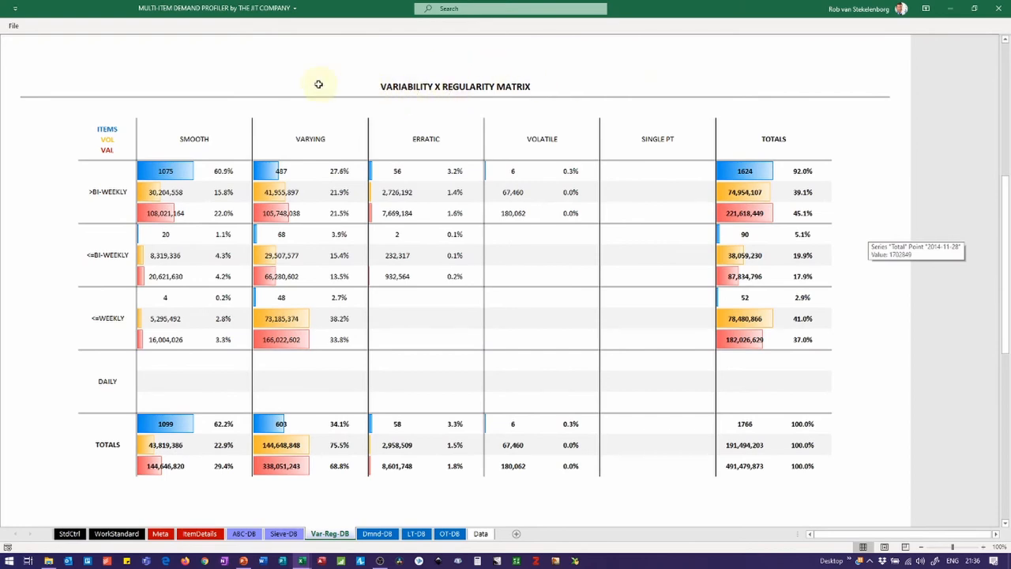
mouse_move(254, 399)
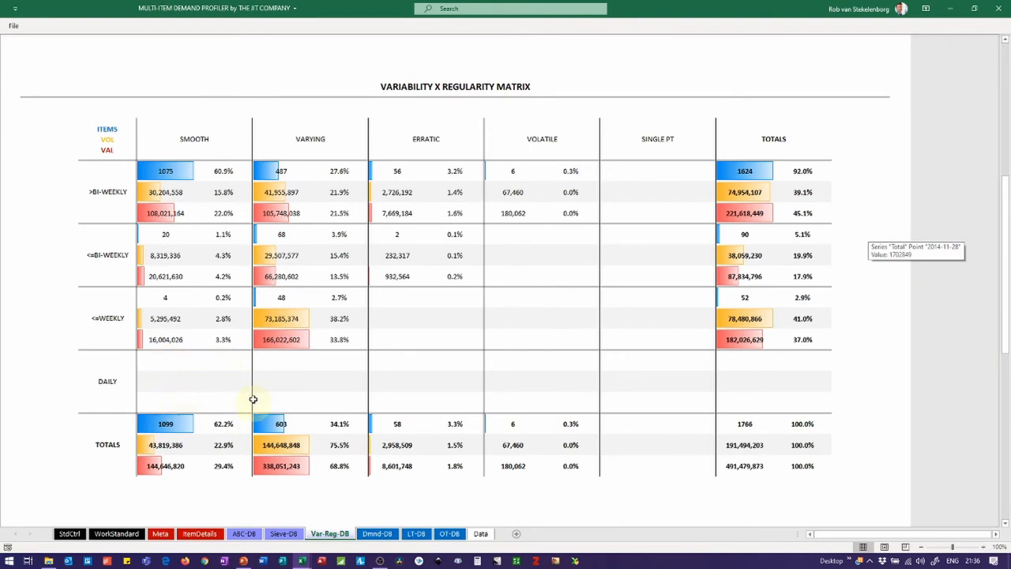
mouse_move(172, 401)
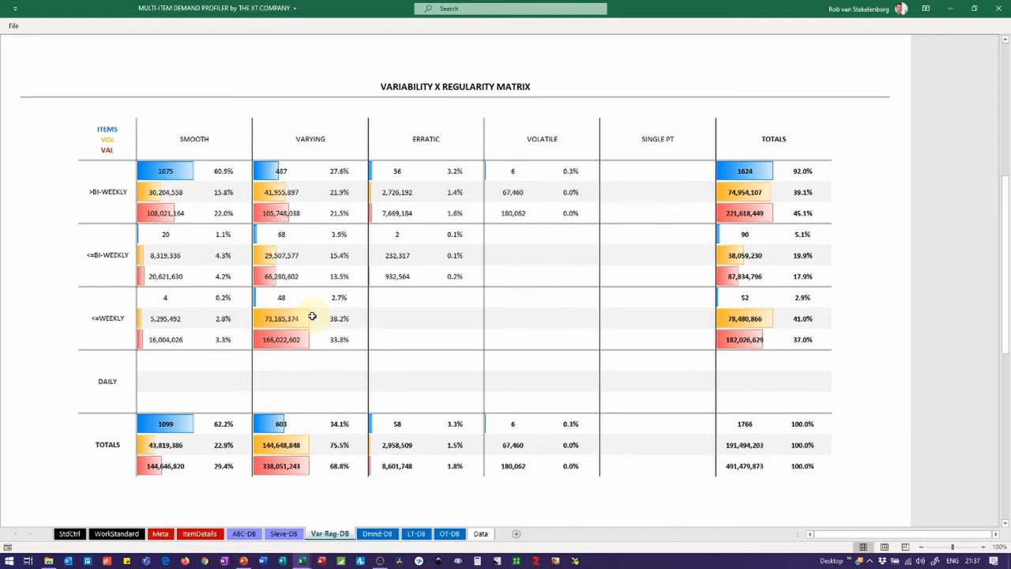
mouse_move(806, 172)
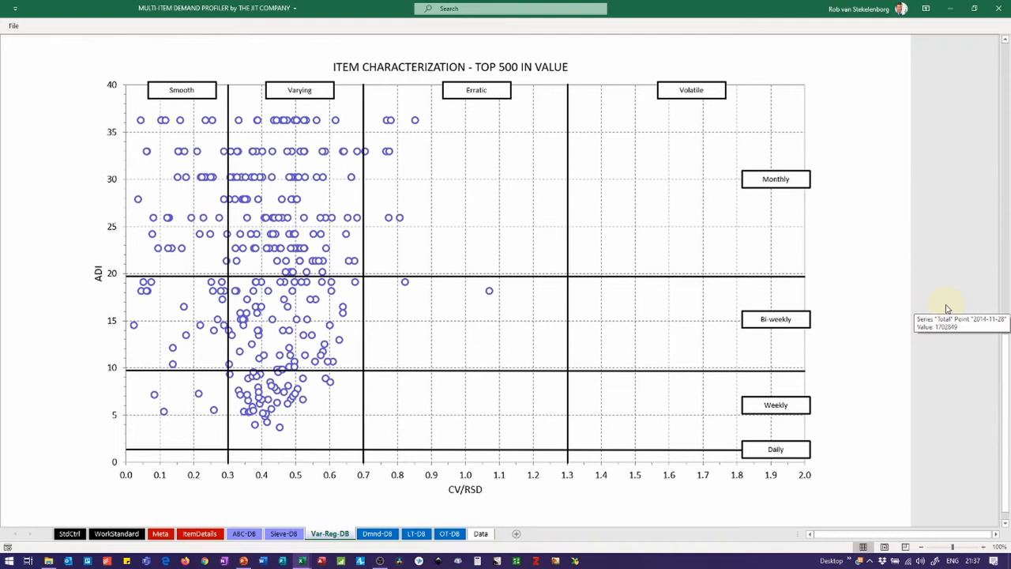
mouse_move(431, 364)
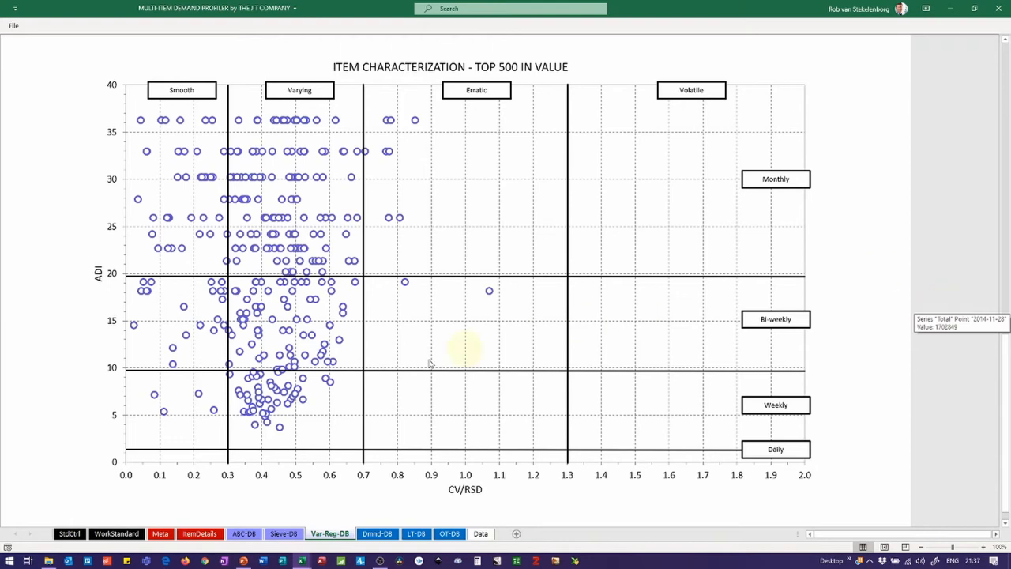
mouse_move(636, 405)
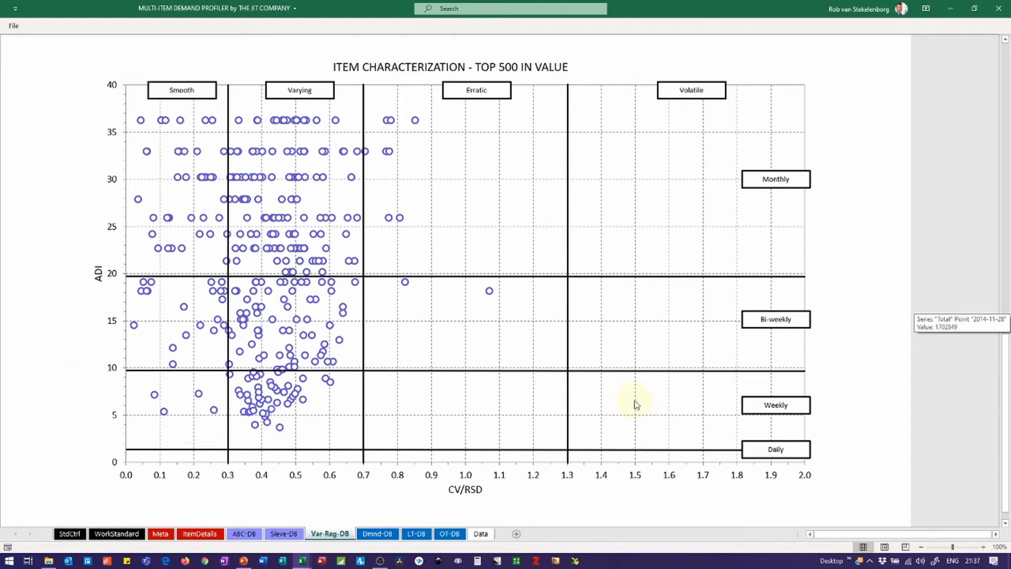
mouse_move(561, 366)
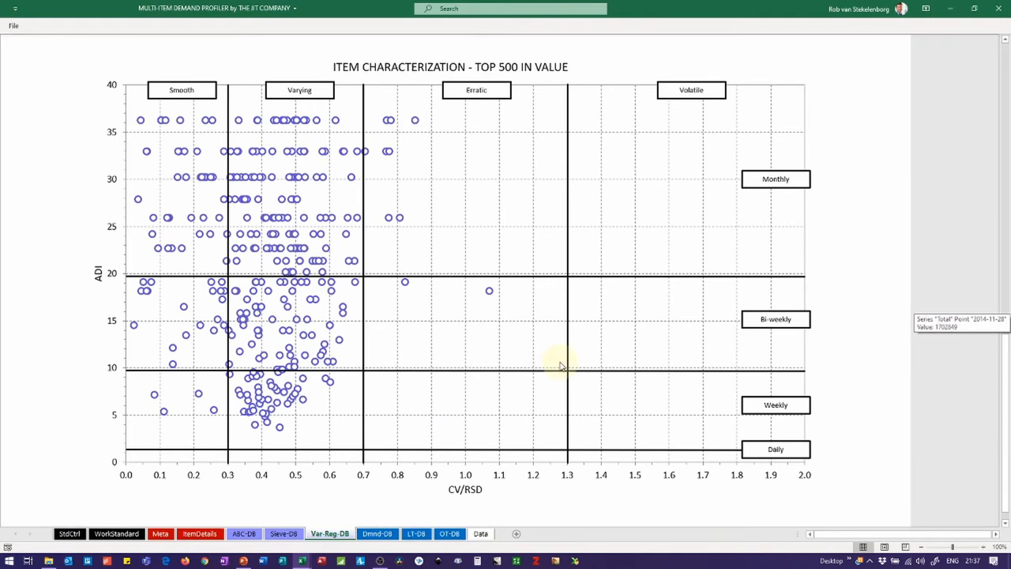
mouse_move(809, 136)
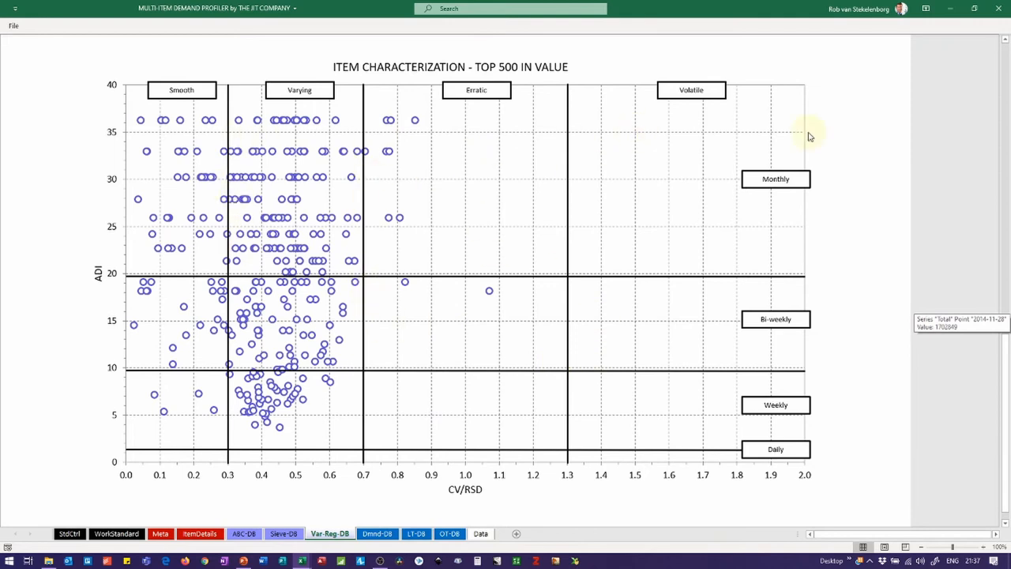
mouse_move(872, 97)
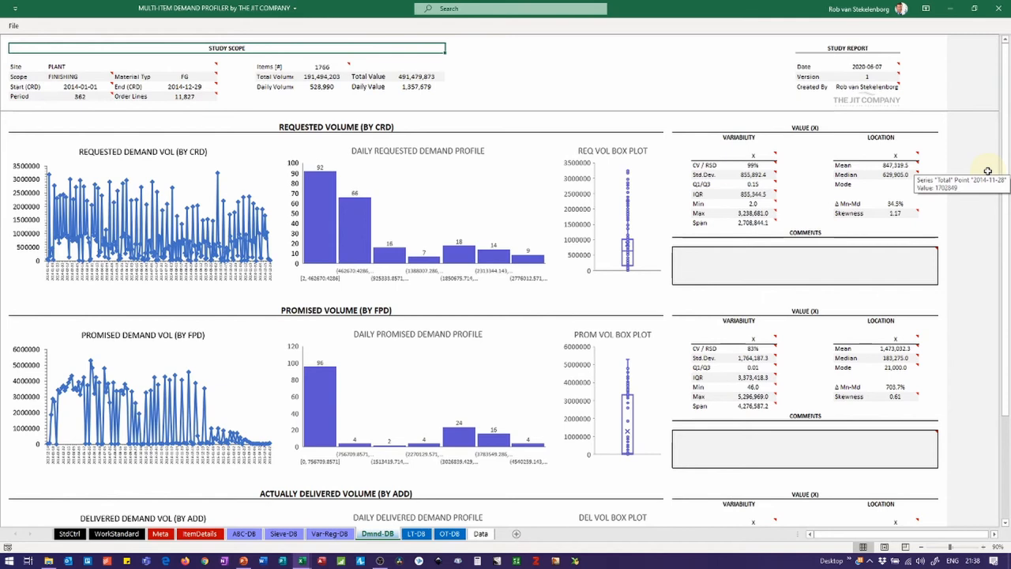
- Scroll the Dmnd-DB dashboard down to the delivered volume chart, daily profile and statistics
scroll(down, 3)
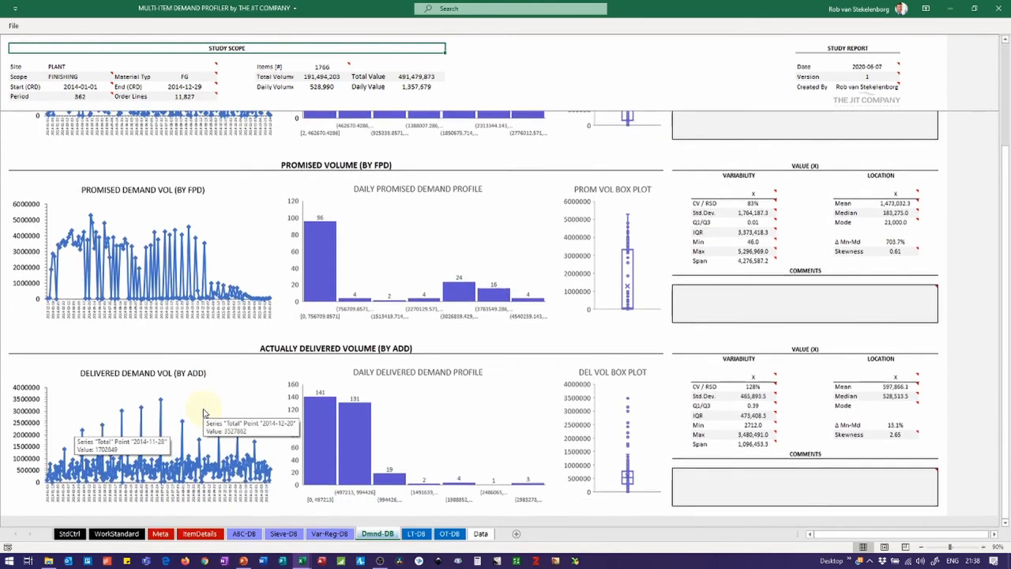
mouse_move(148, 408)
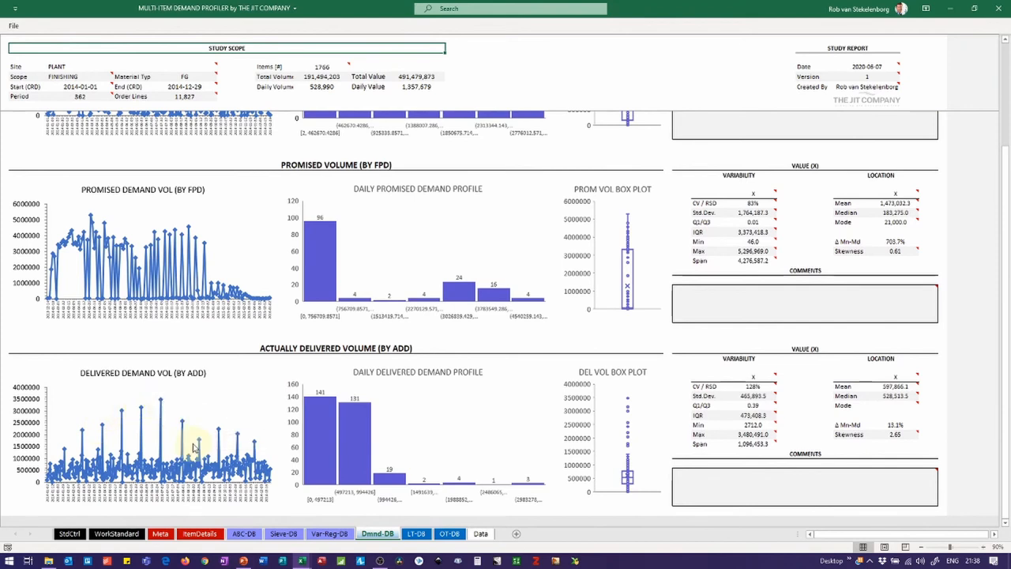
mouse_move(223, 433)
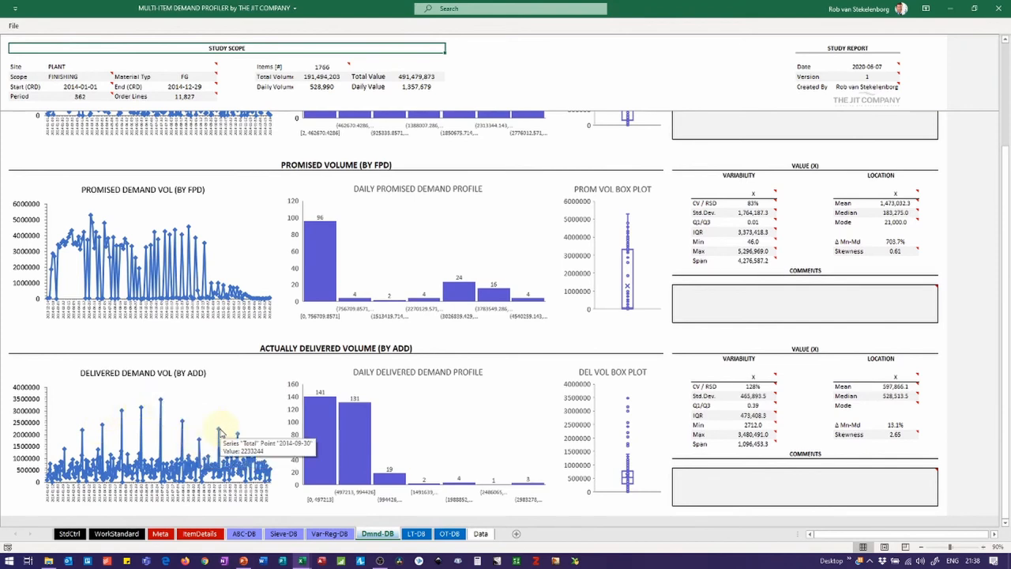
mouse_move(515, 338)
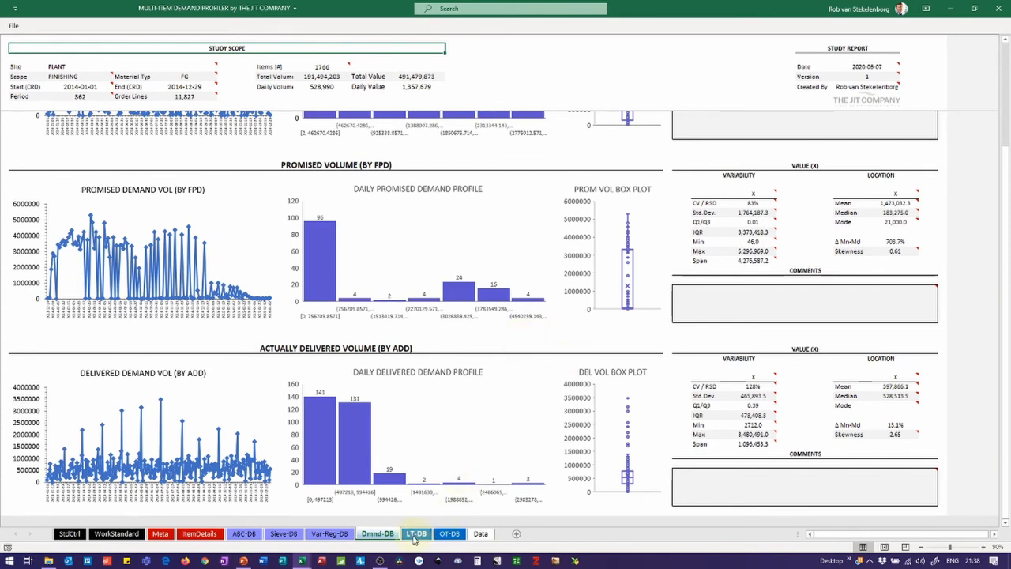
click(415, 533)
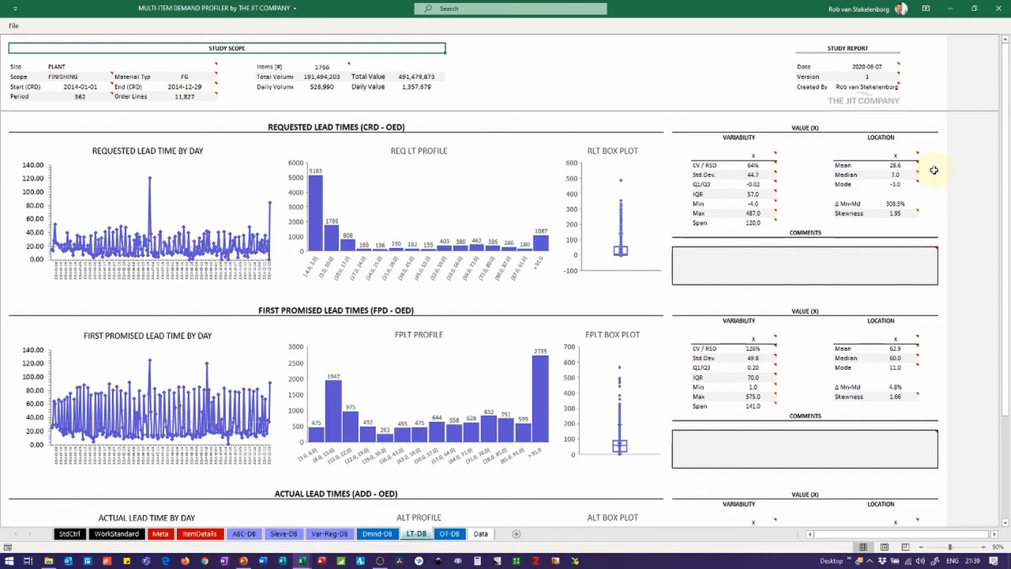
mouse_move(925, 174)
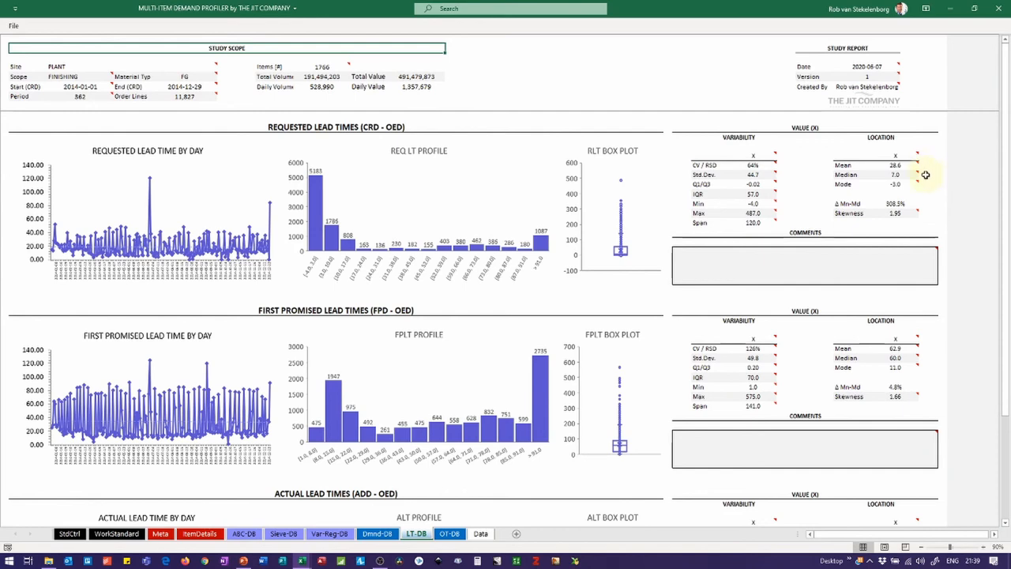
mouse_move(935, 165)
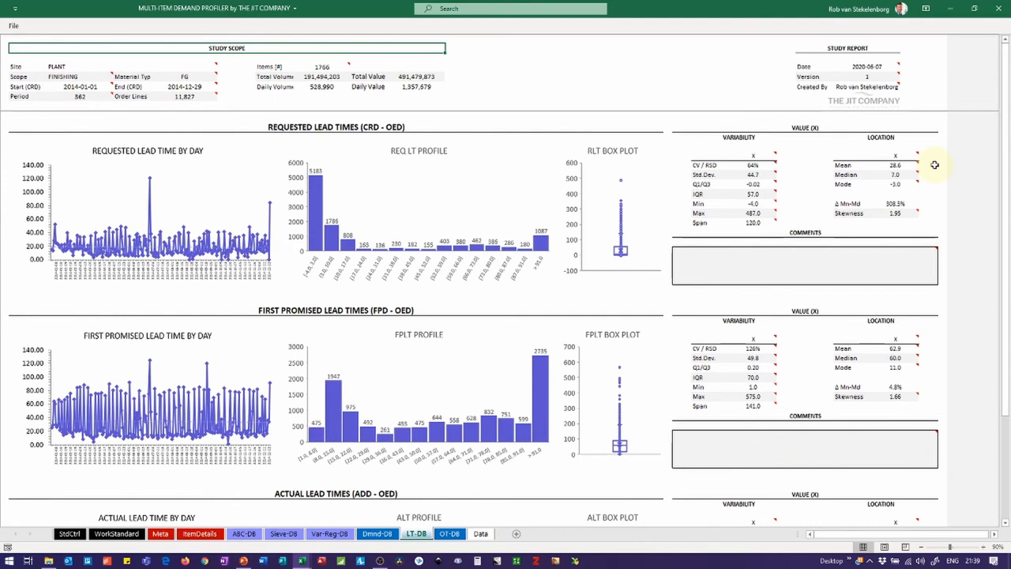
mouse_move(637, 177)
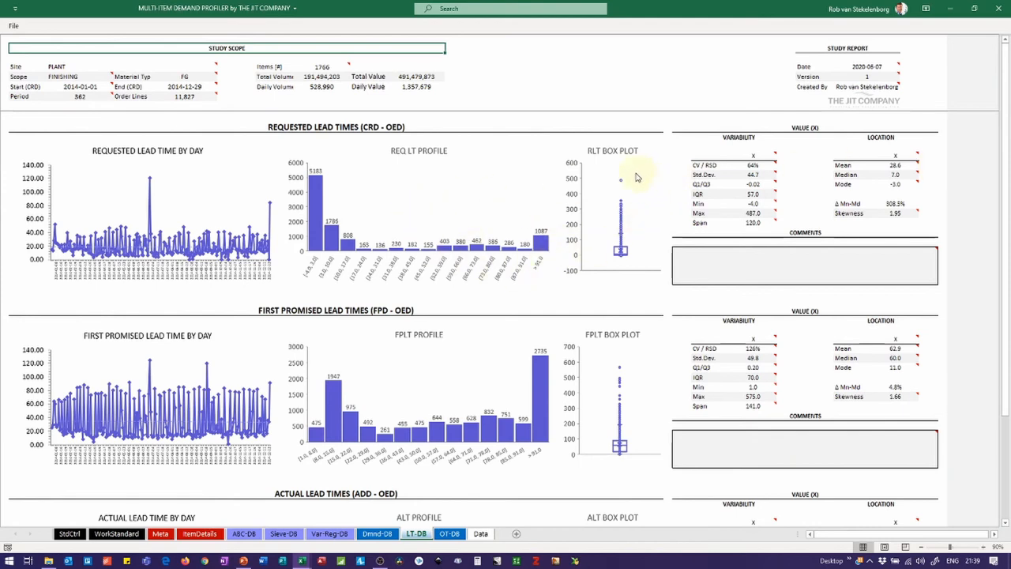
mouse_move(628, 241)
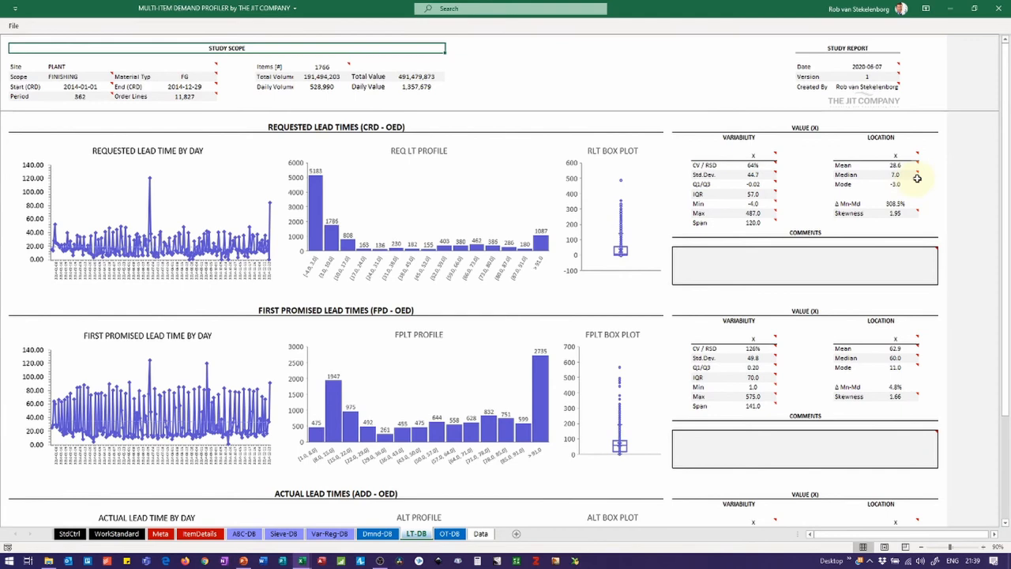
mouse_move(927, 176)
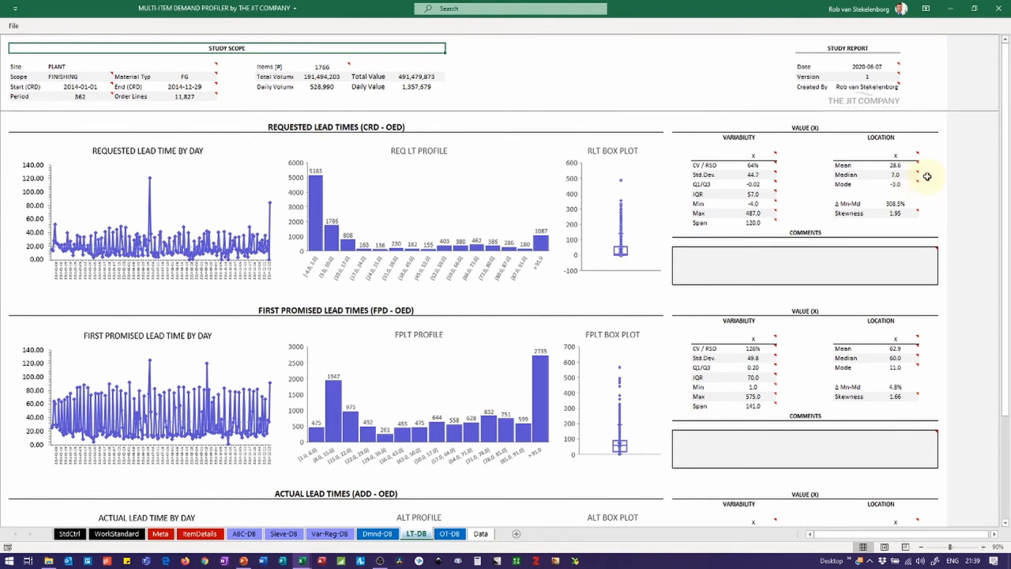
mouse_move(234, 308)
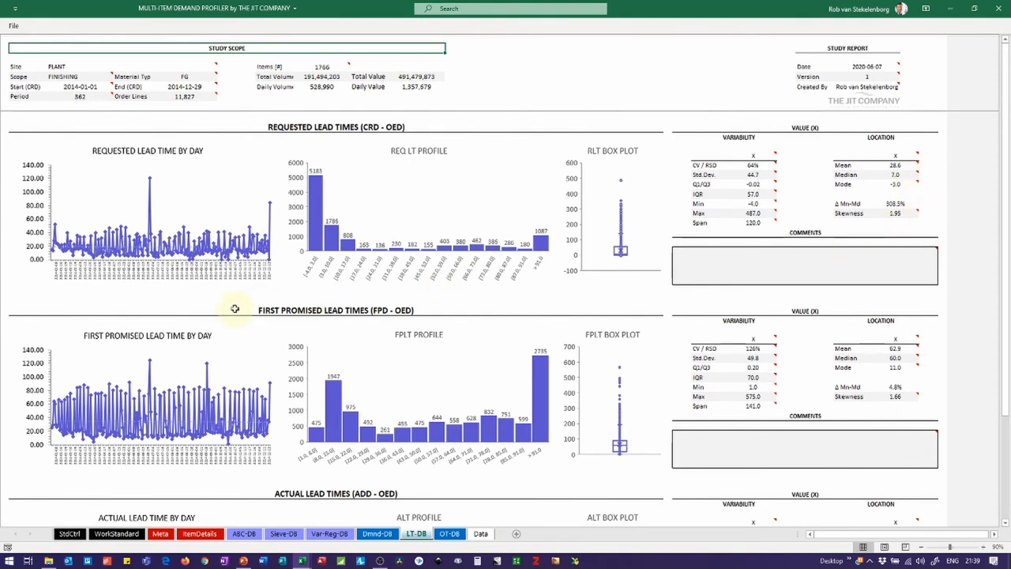
mouse_move(352, 340)
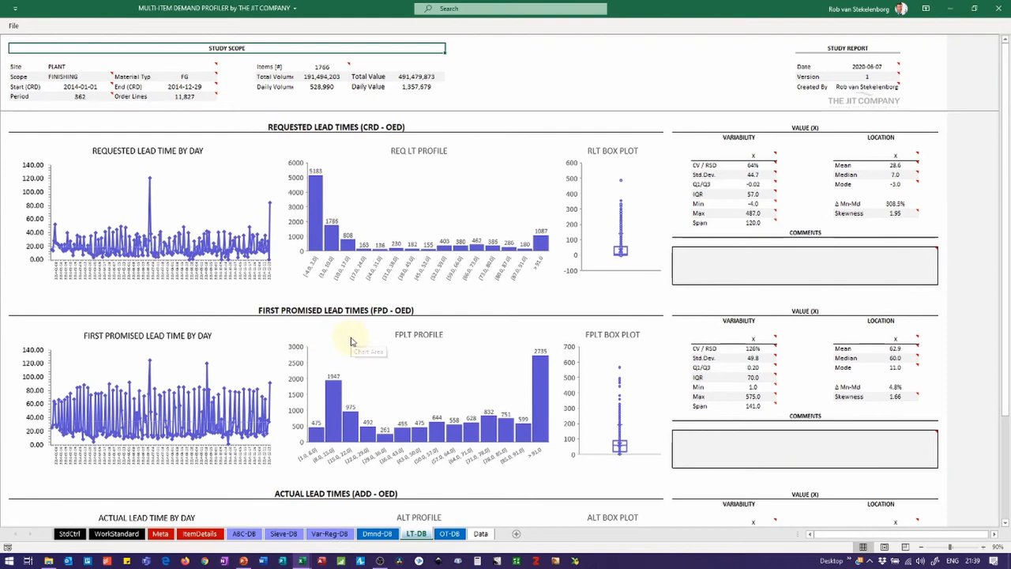
mouse_move(921, 364)
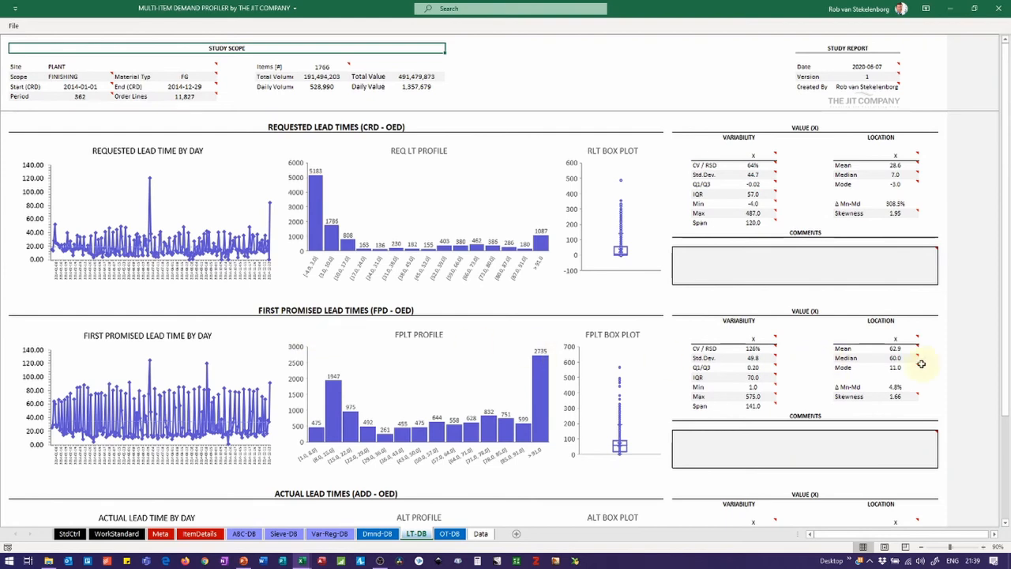
mouse_move(929, 359)
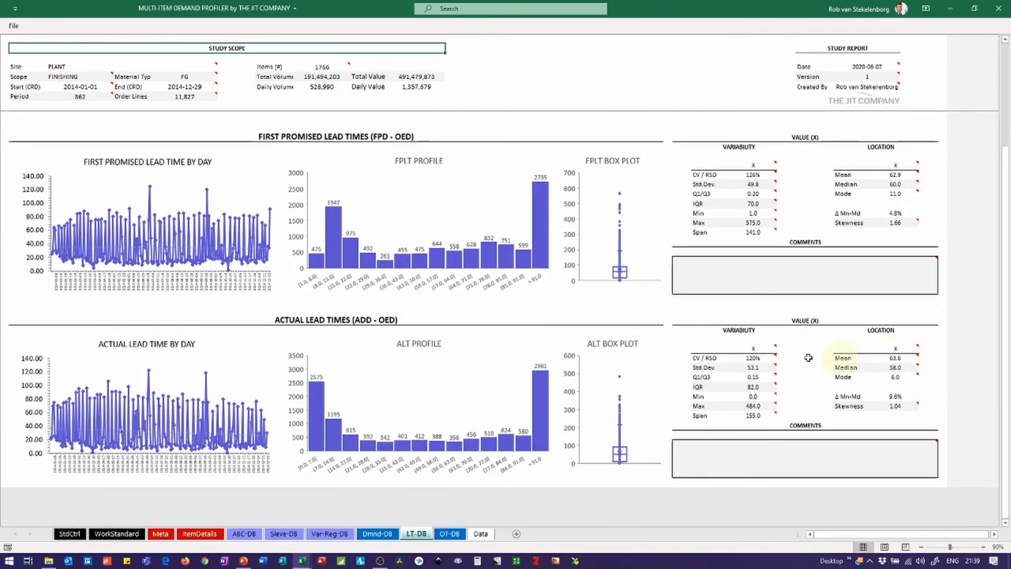
mouse_move(324, 362)
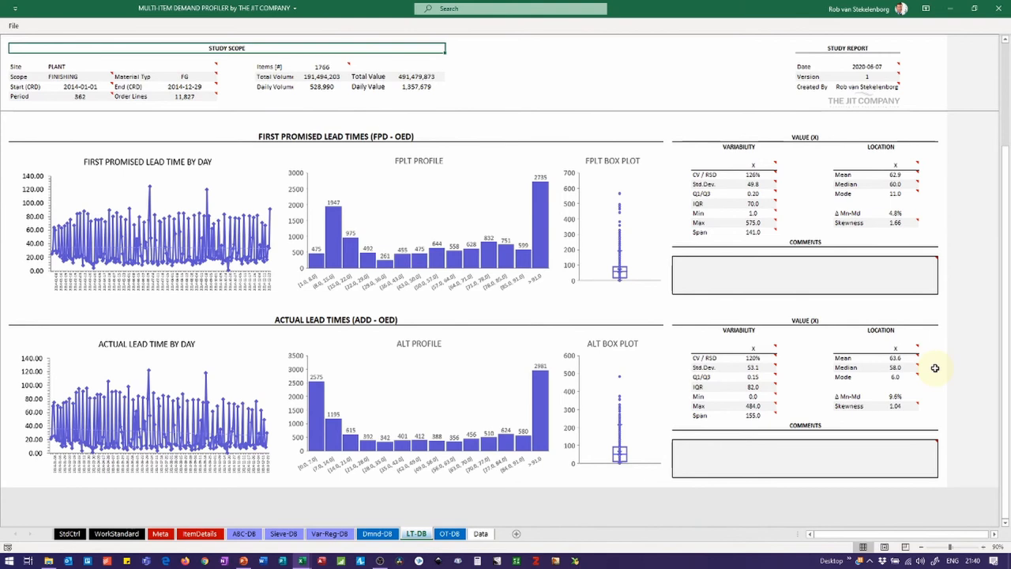
click(449, 534)
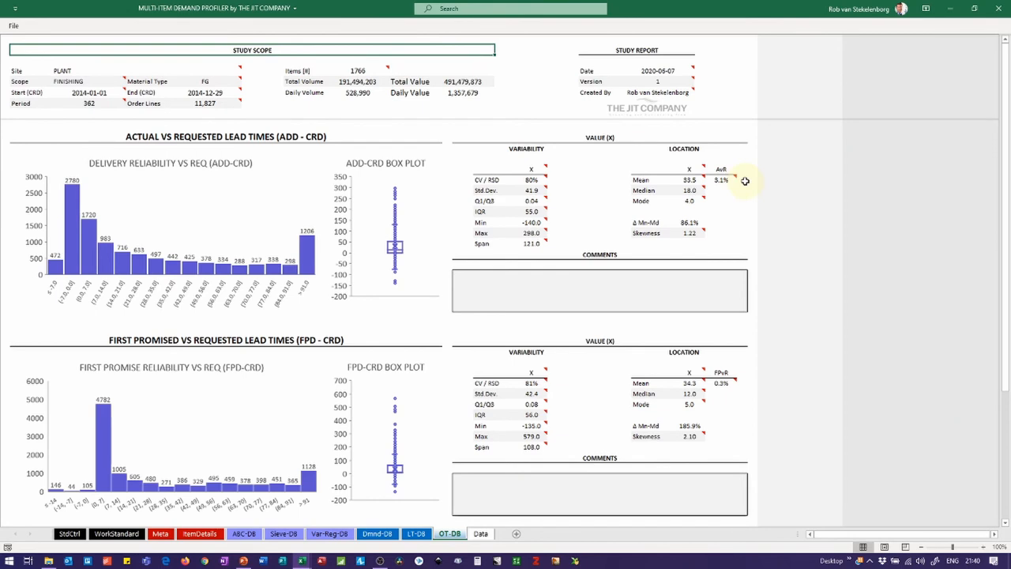
mouse_move(726, 190)
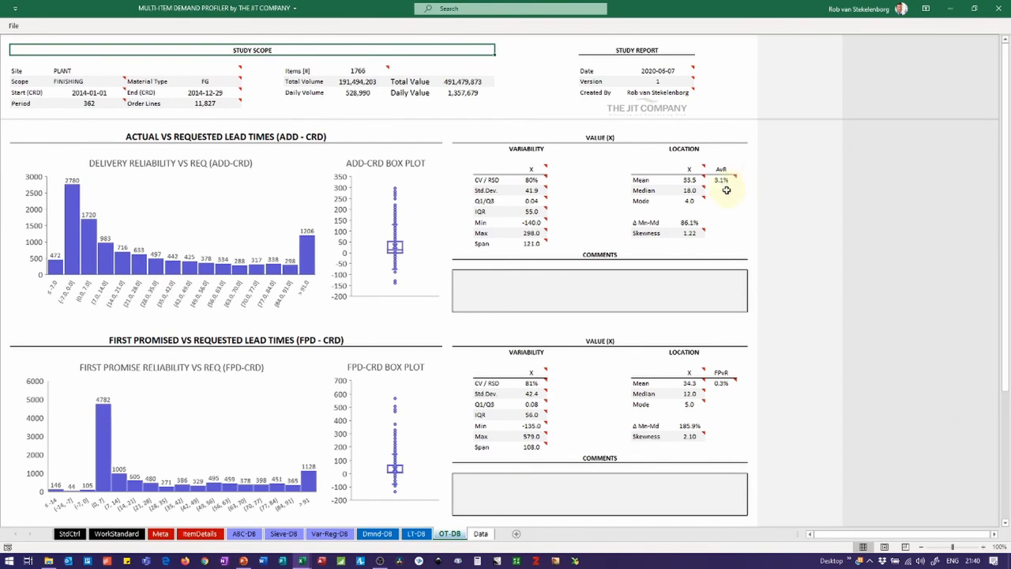
mouse_move(717, 190)
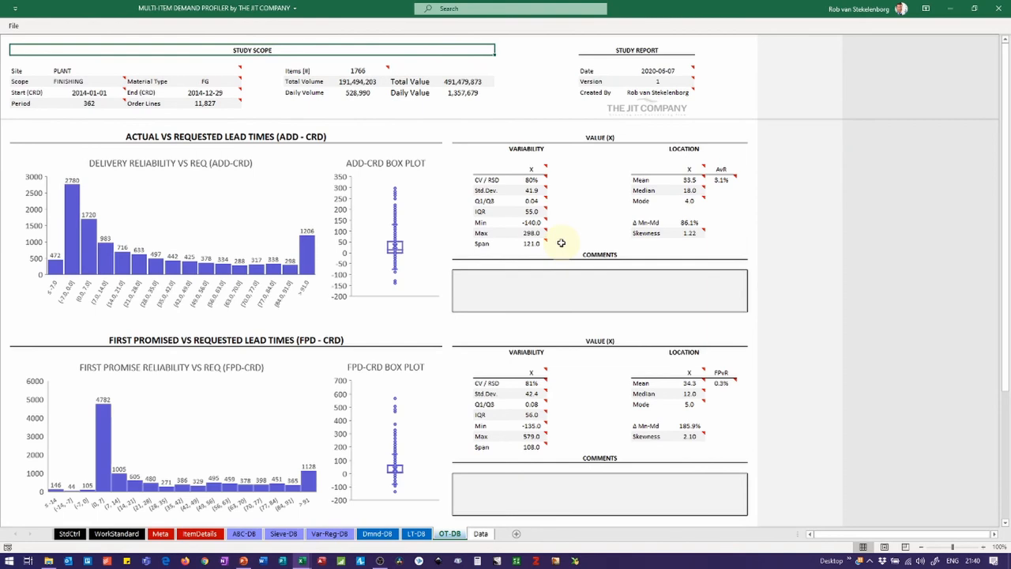
mouse_move(550, 201)
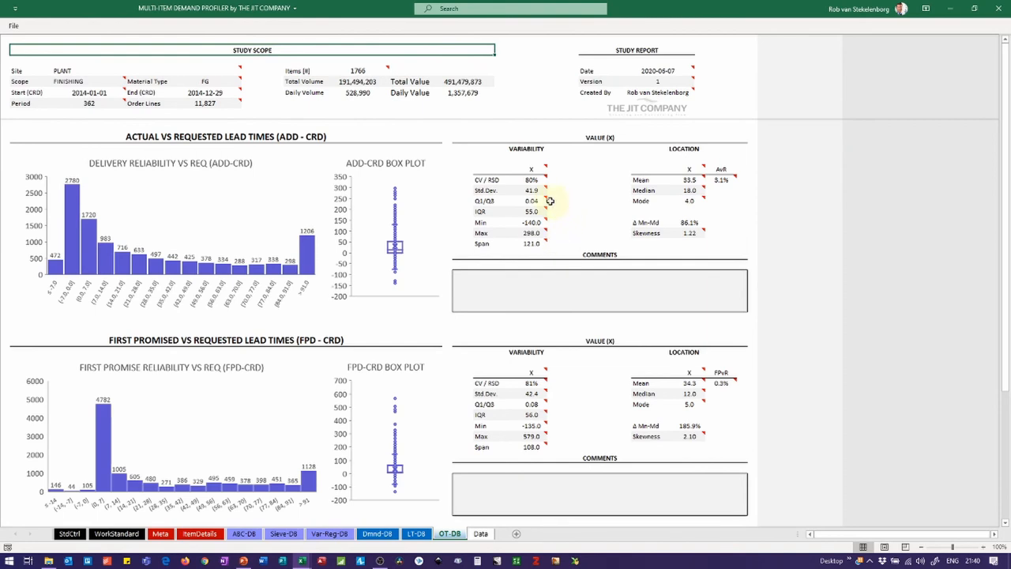
mouse_move(204, 283)
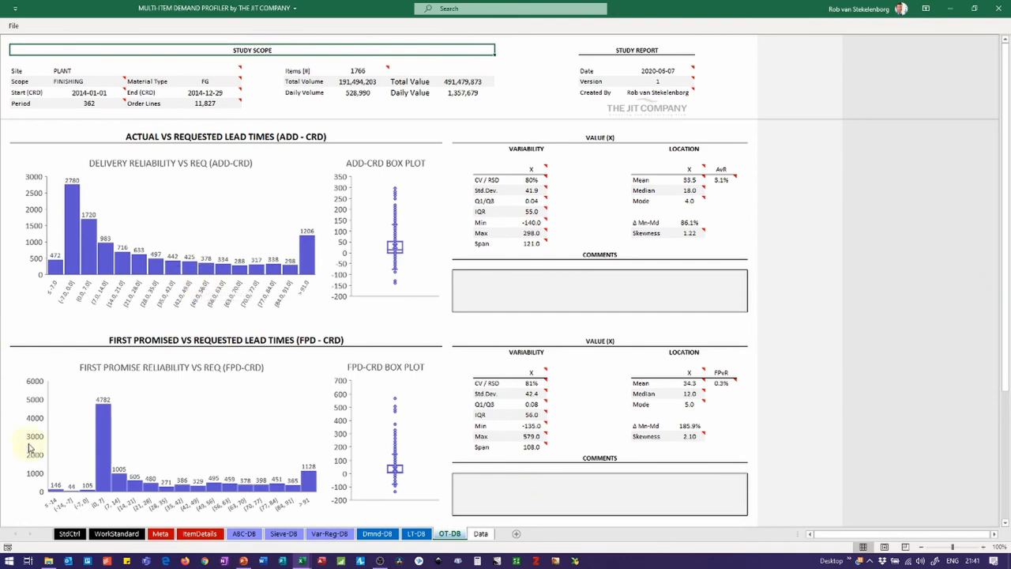
mouse_move(338, 423)
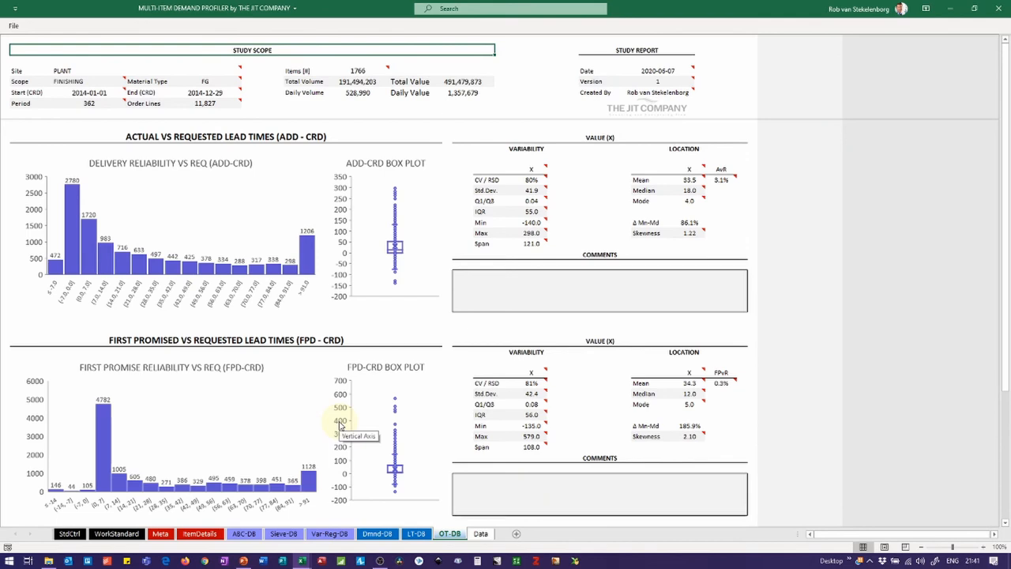
mouse_move(726, 405)
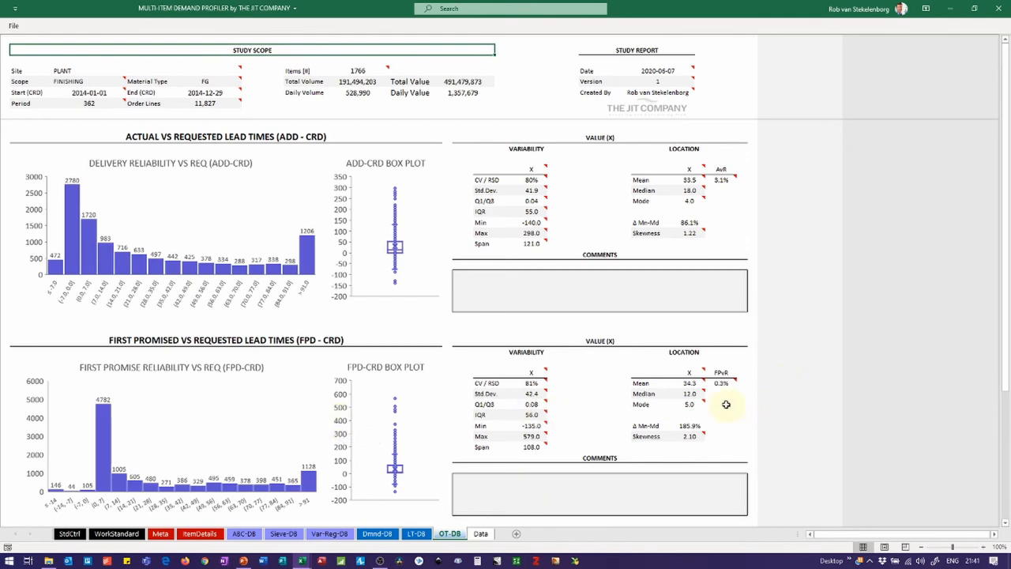
mouse_move(728, 398)
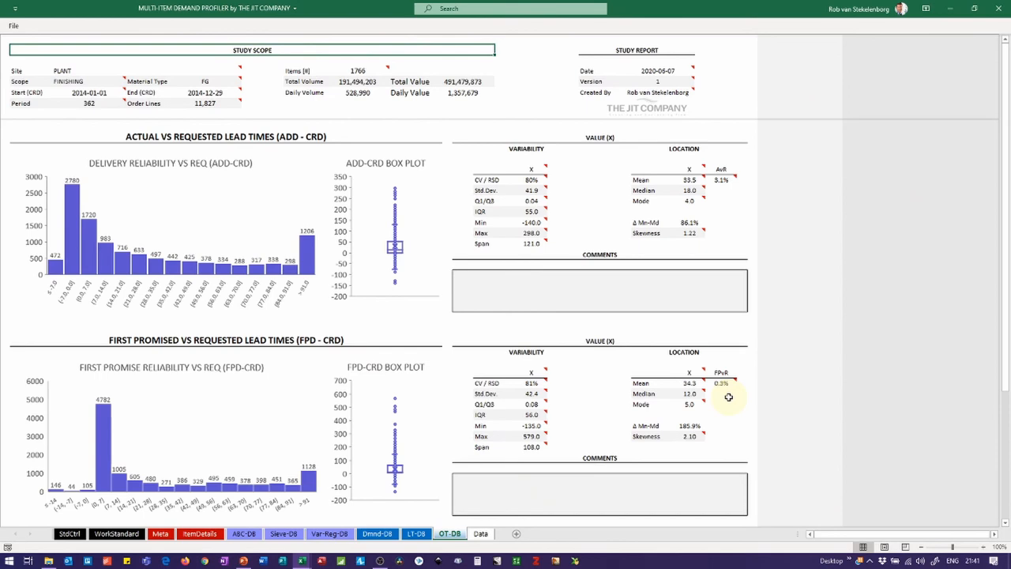
- Scroll the OT-DB dashboard down to the actual-versus-first-promised histogram, box plot and statistics
scroll(down, 3)
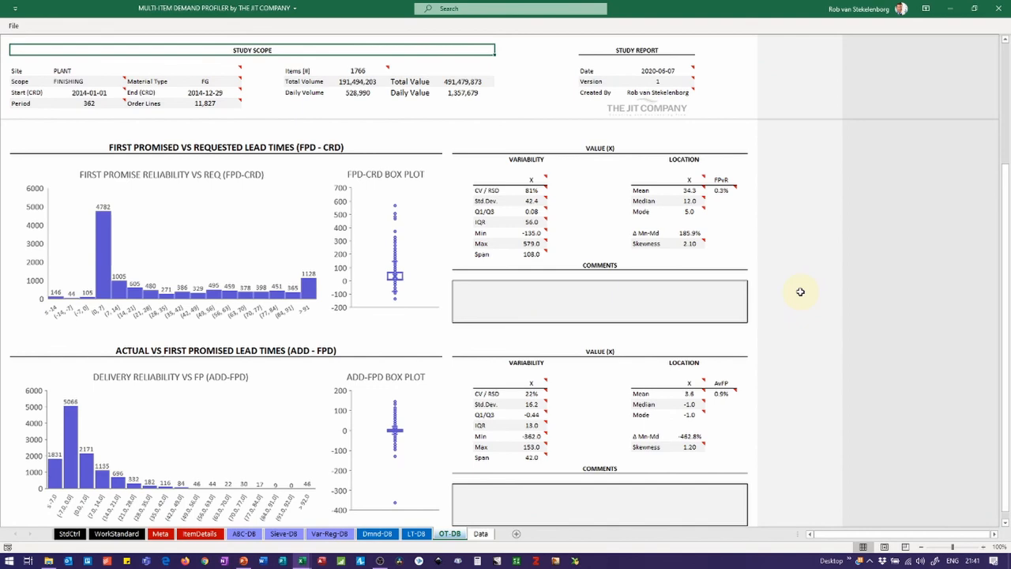
mouse_move(724, 382)
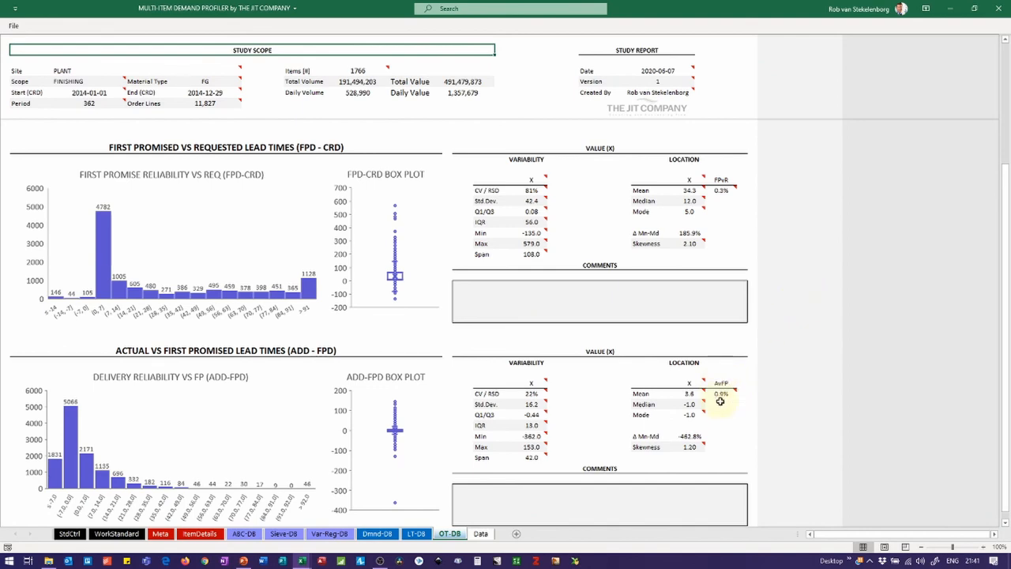
mouse_move(724, 400)
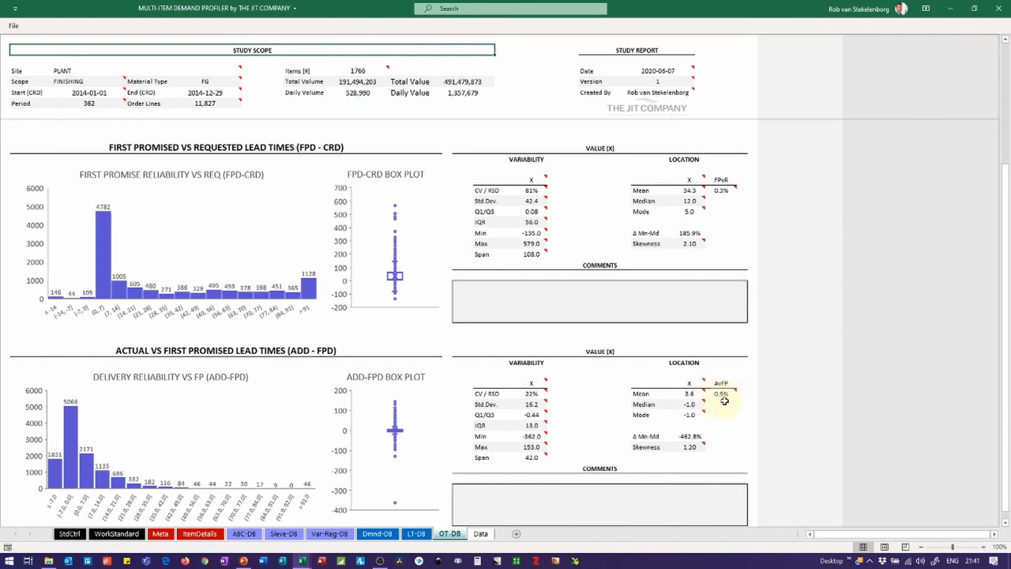
mouse_move(739, 397)
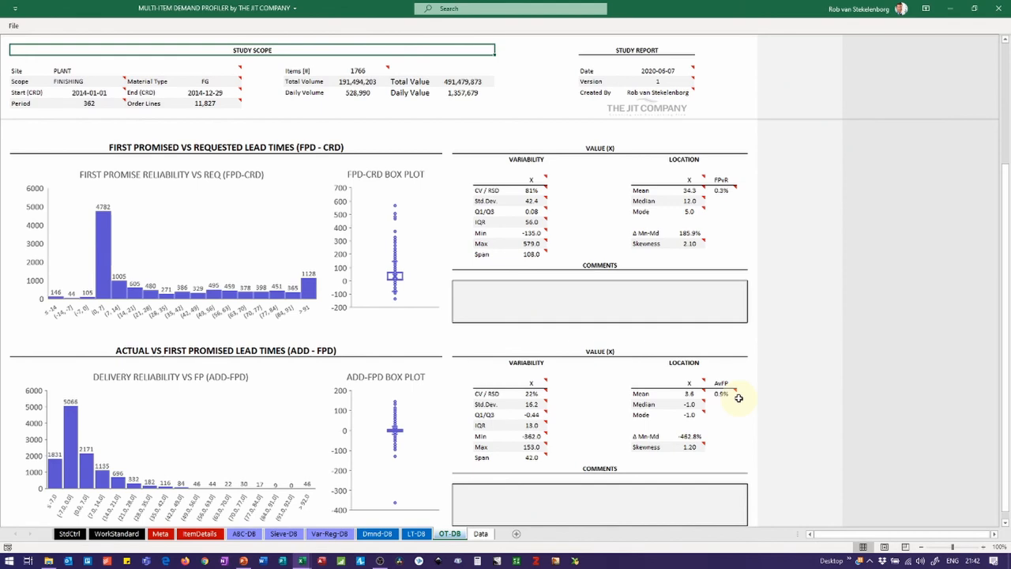
mouse_move(555, 462)
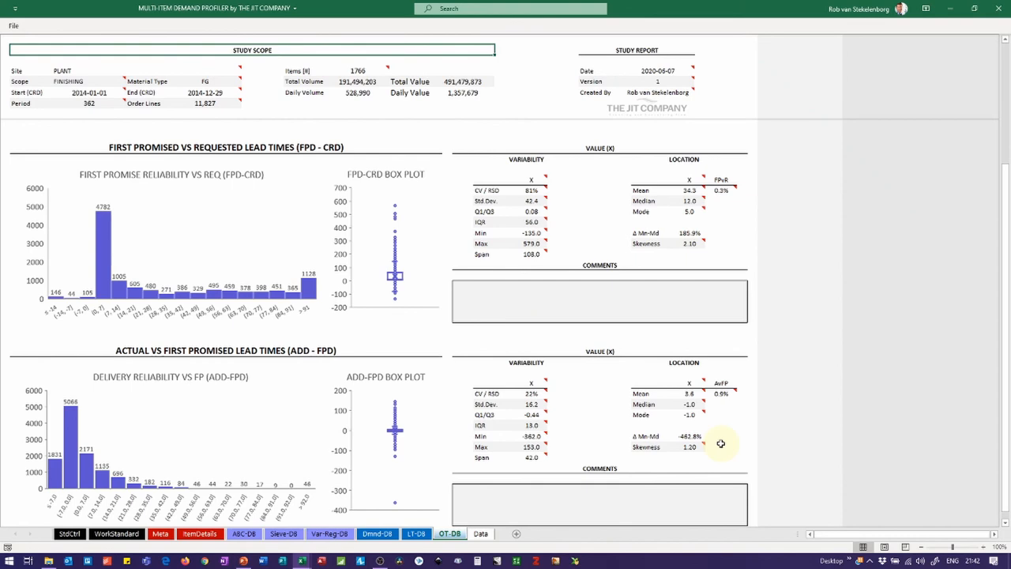
scroll(up, 3)
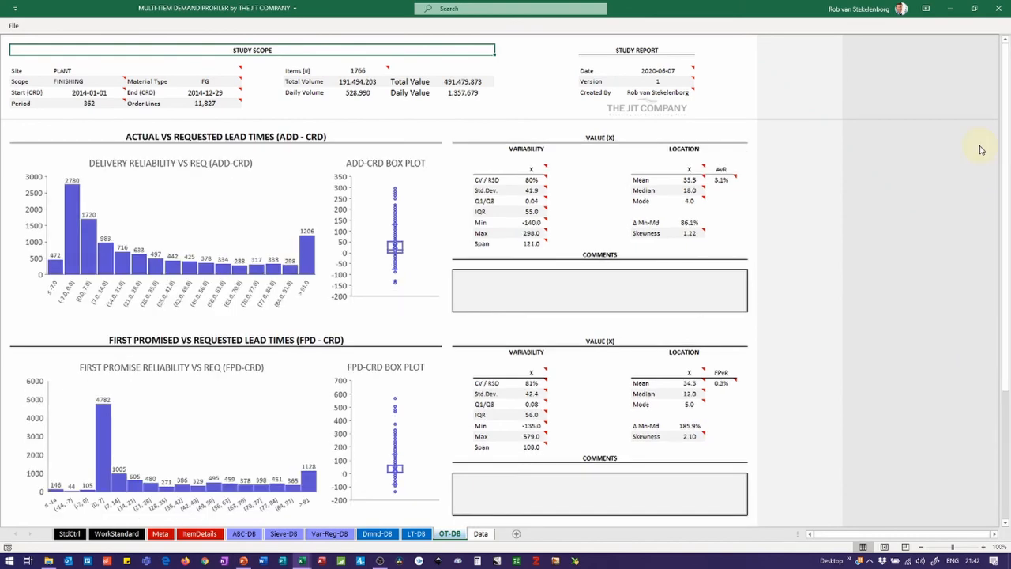